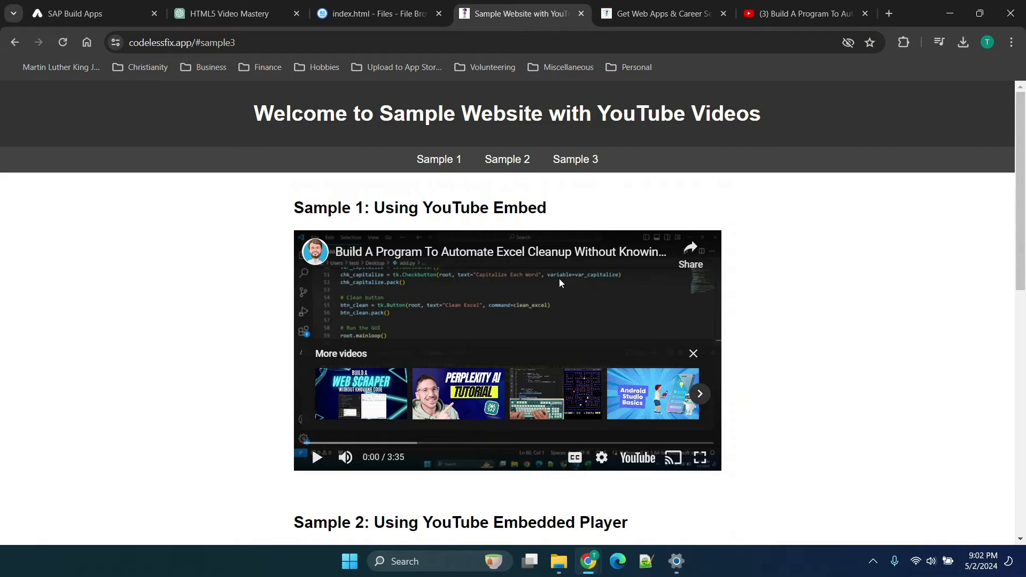
mouse_move(354, 154)
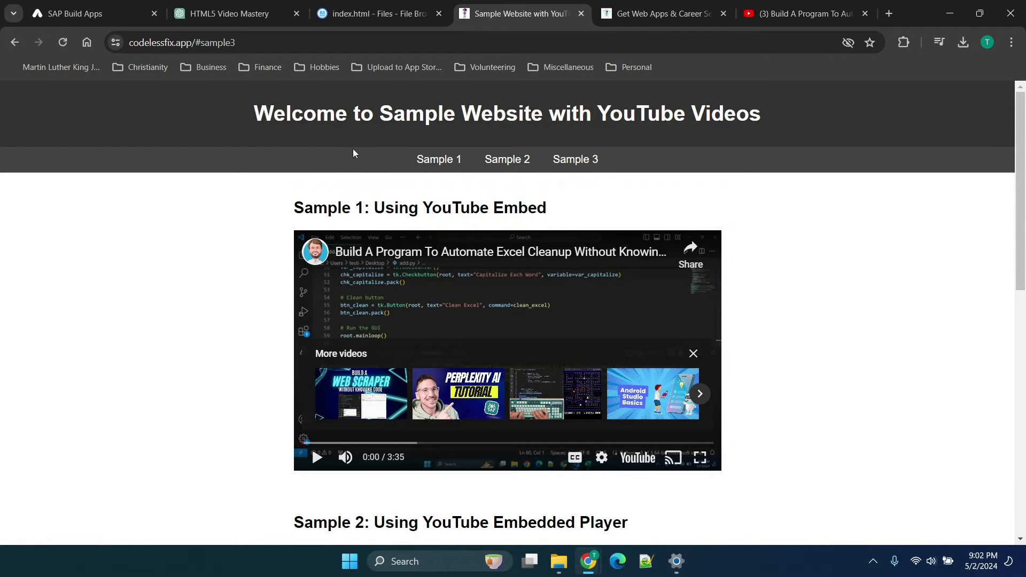
mouse_move(303, 138)
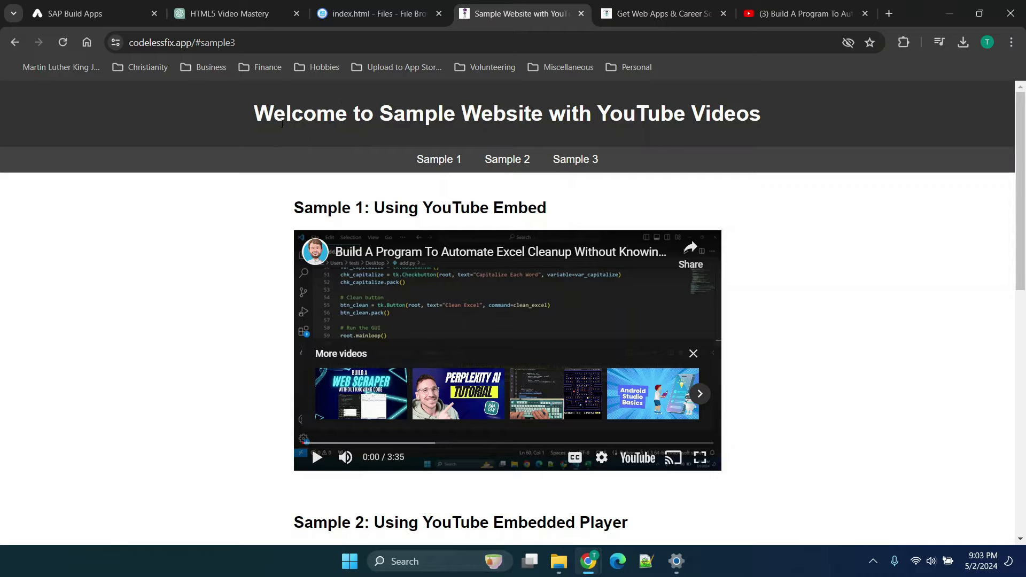
mouse_move(229, 13)
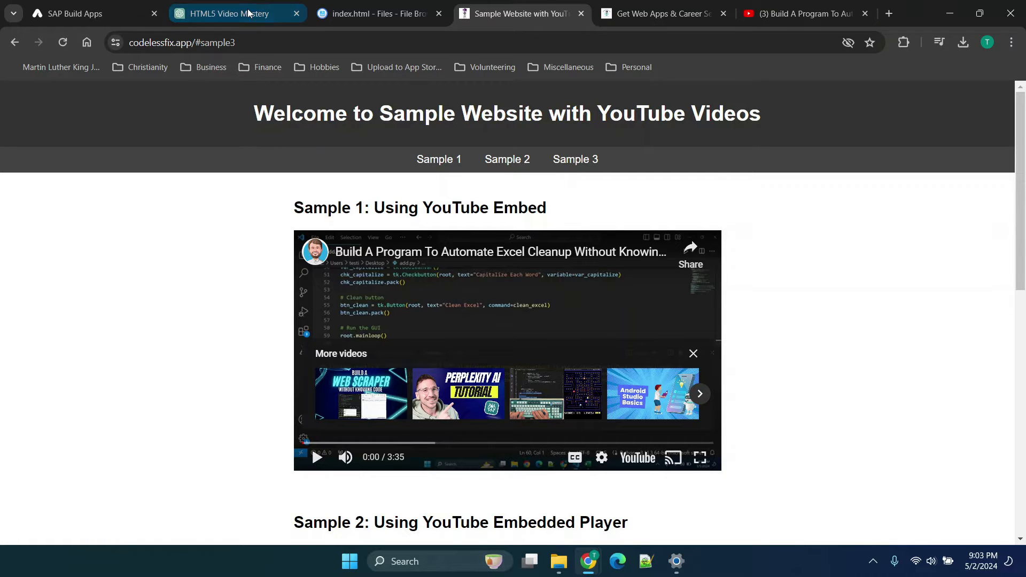
Step: Open the HTML5 Video Mastery chat and scroll through the generated sample-website HTML and video methods
click(230, 13)
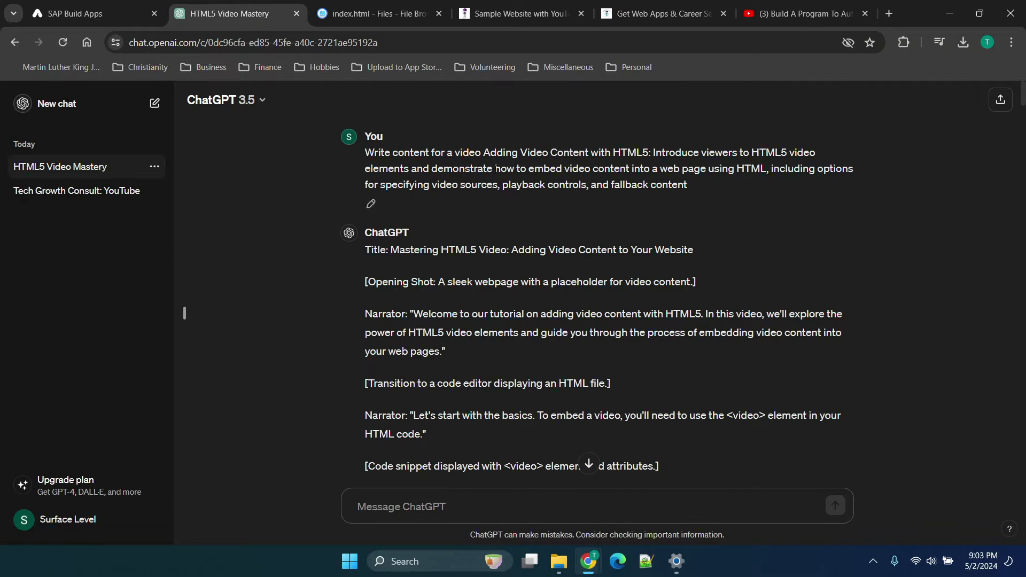
double_click(618, 152)
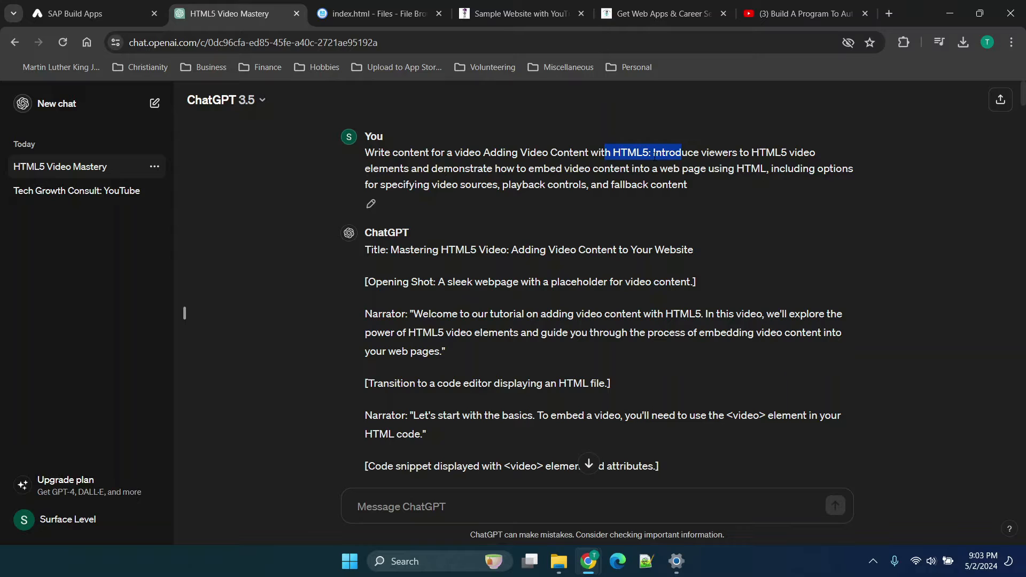
scroll(down, 3)
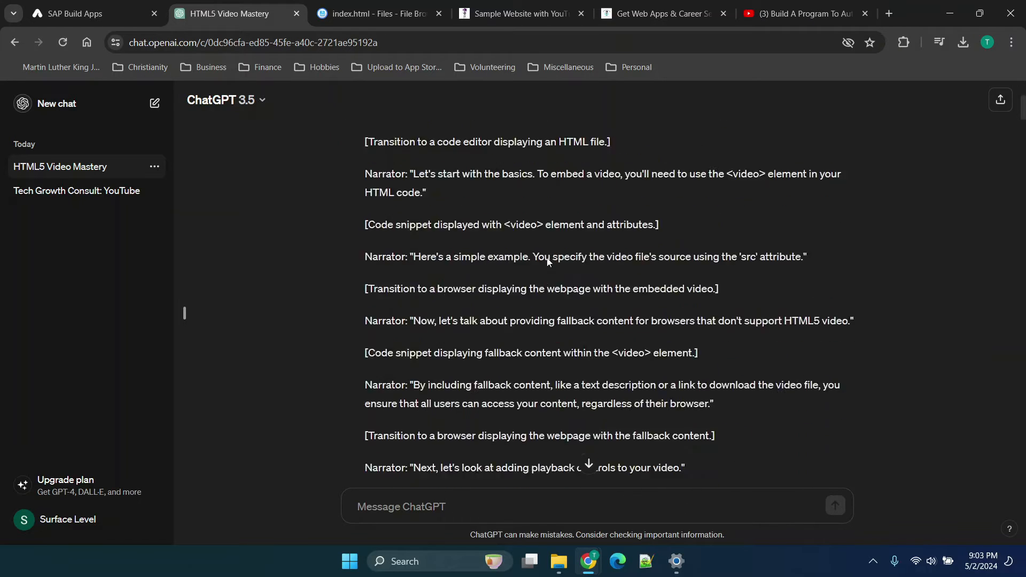
scroll(down, 3)
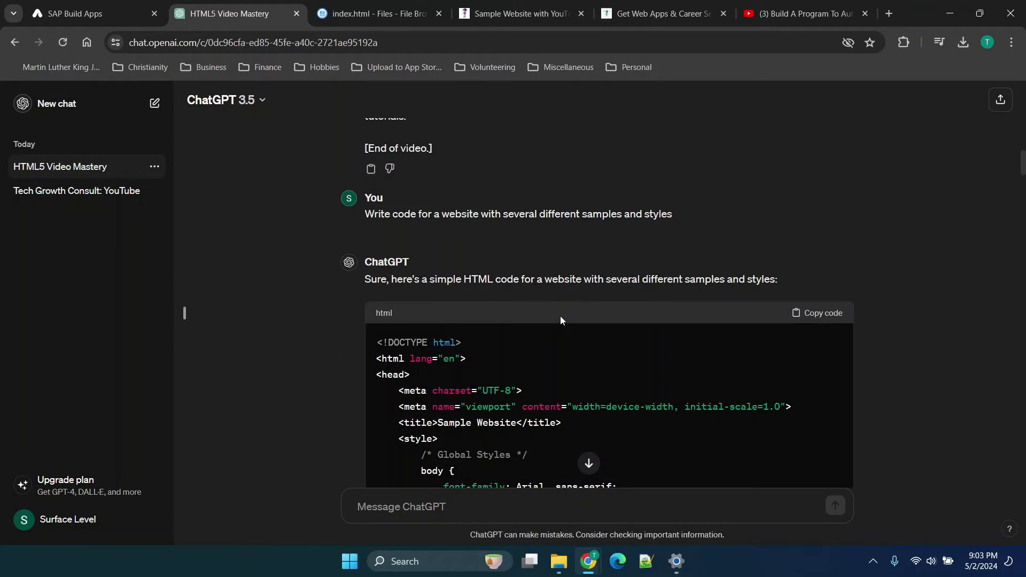
mouse_move(504, 213)
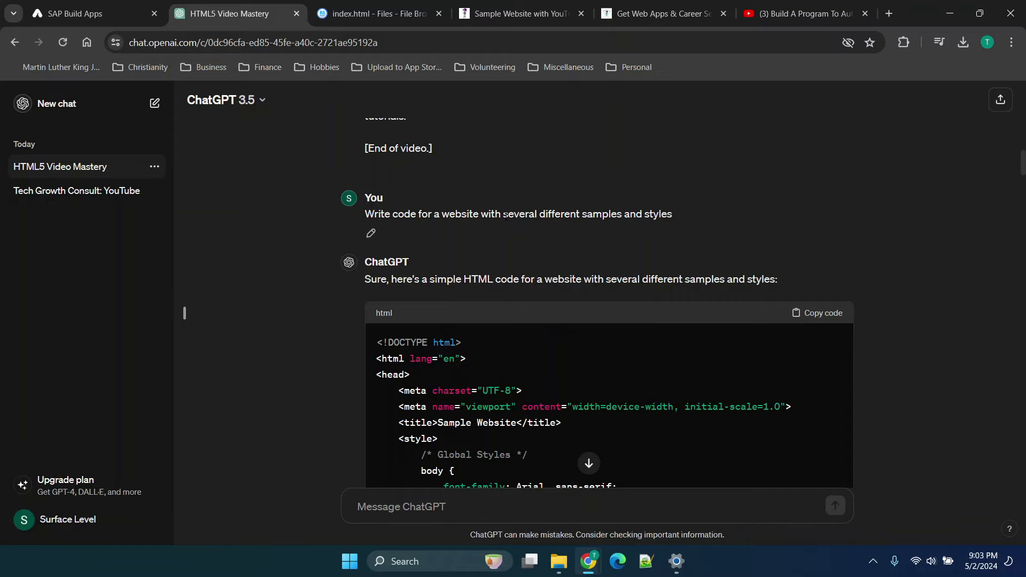
mouse_move(679, 208)
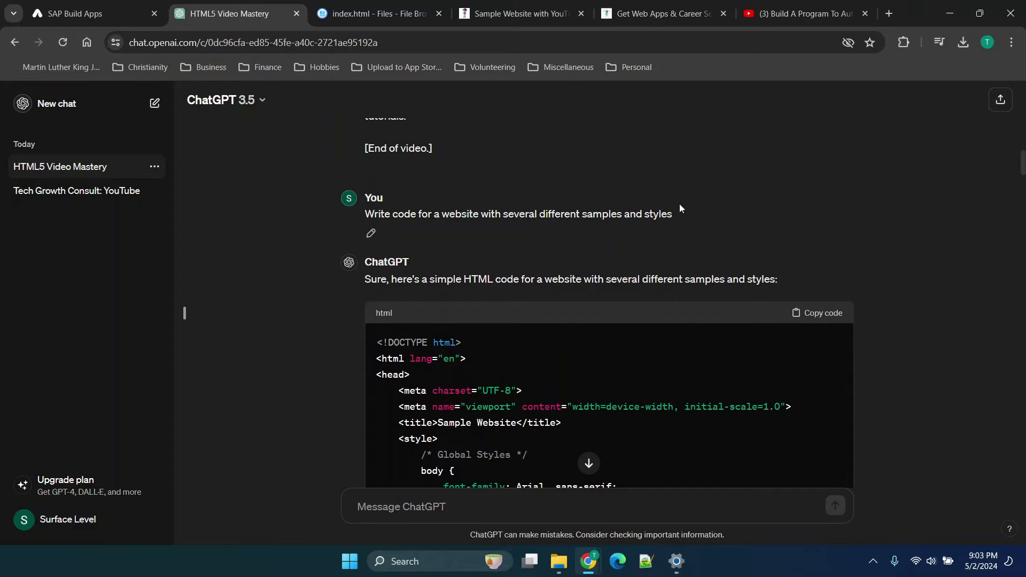
scroll(down, 3)
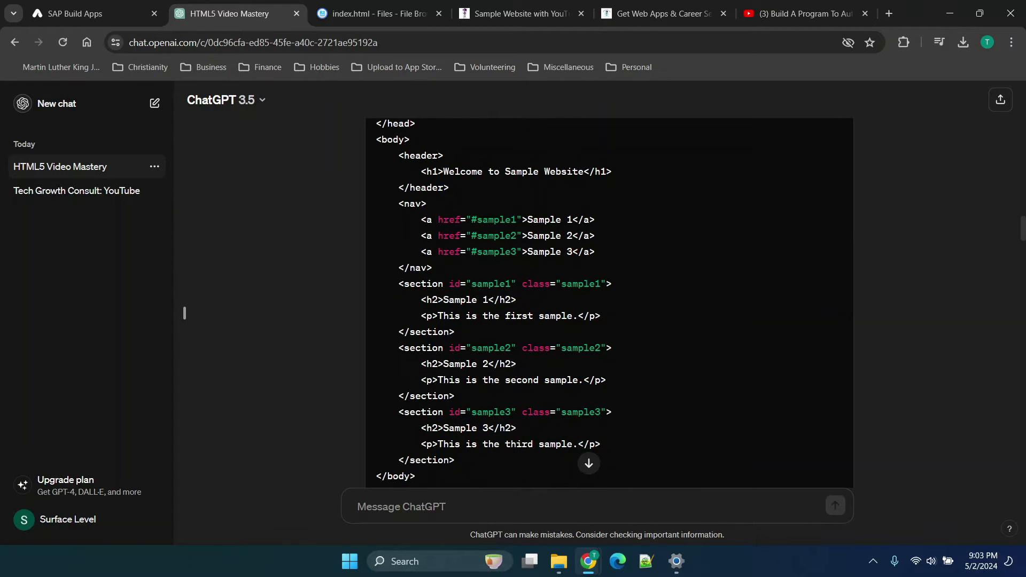
scroll(down, 3)
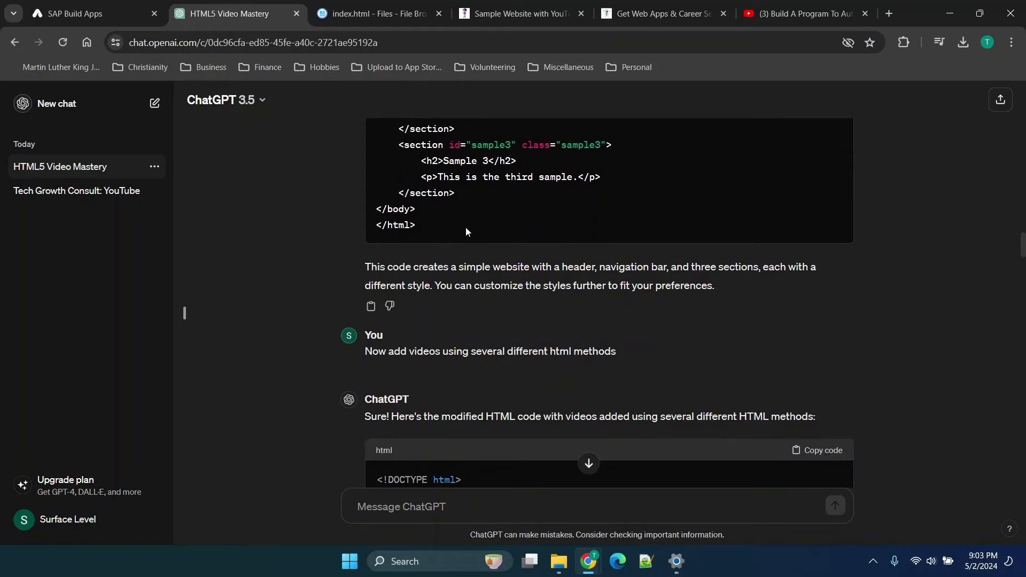
scroll(down, 3)
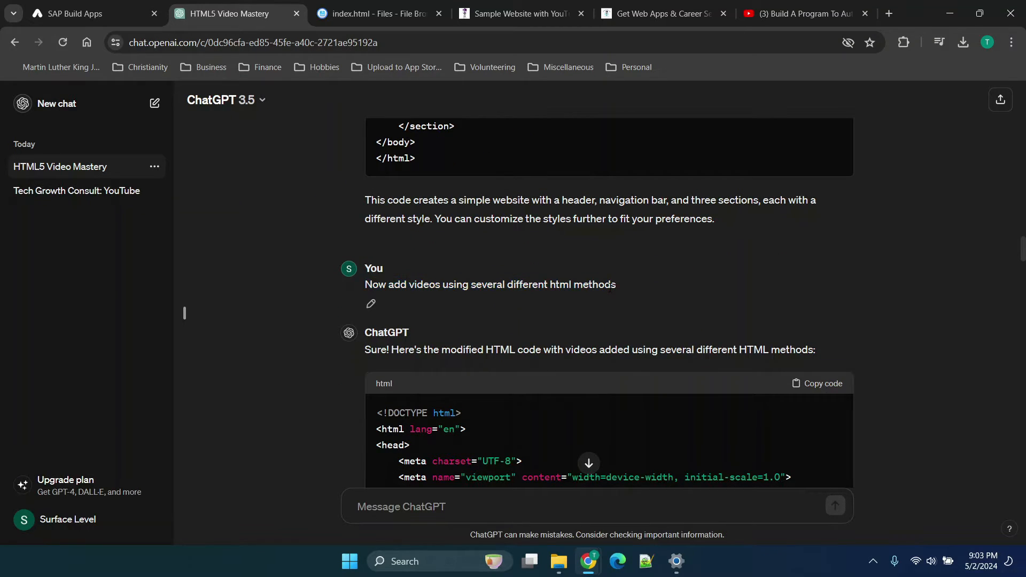
scroll(down, 3)
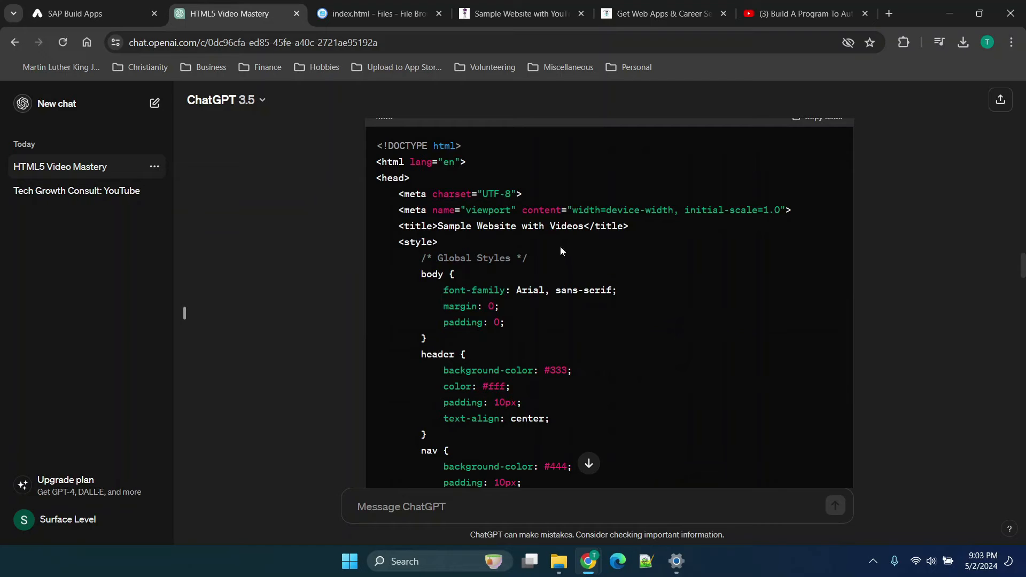
scroll(down, 3)
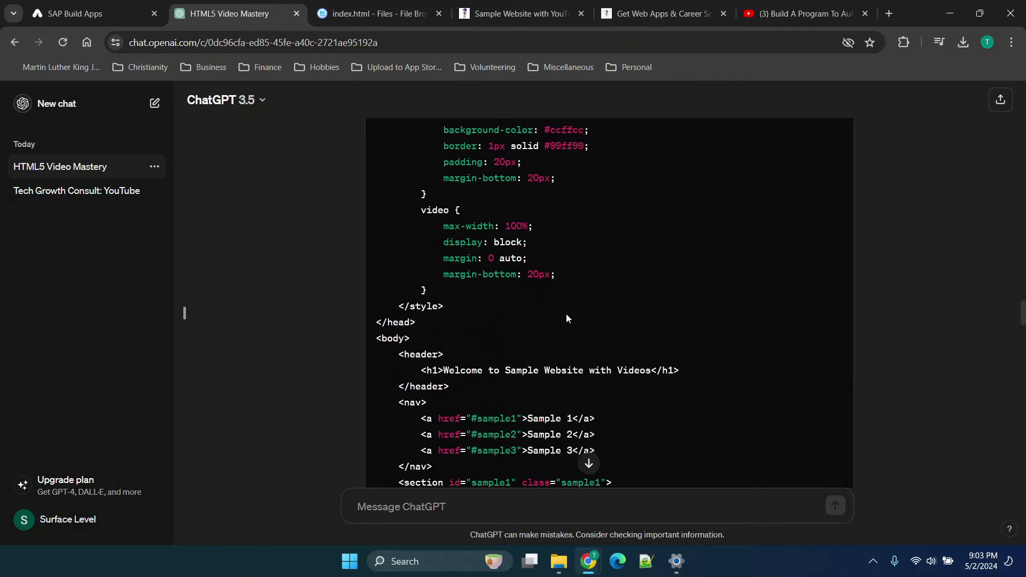
scroll(down, 3)
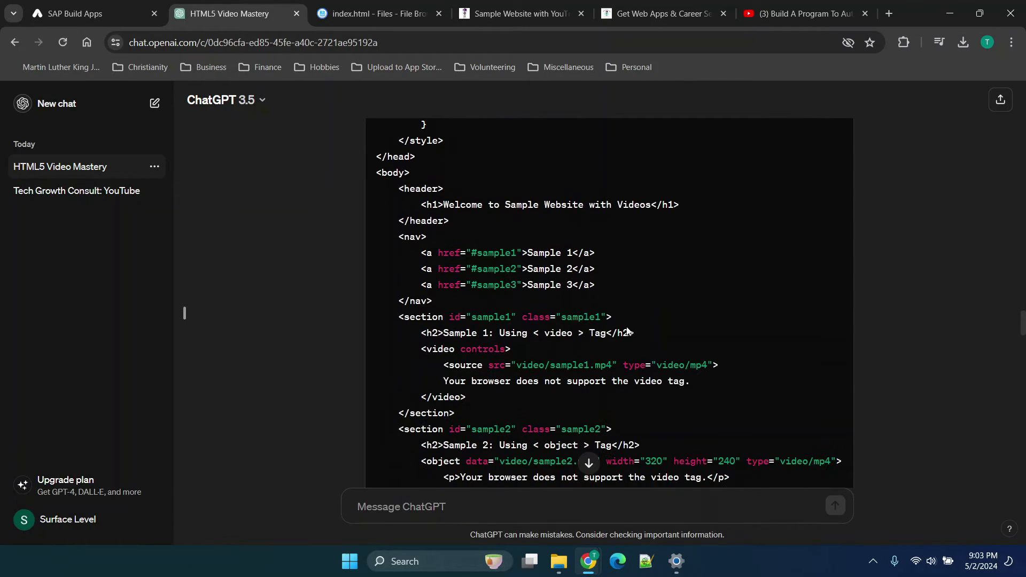
mouse_move(651, 342)
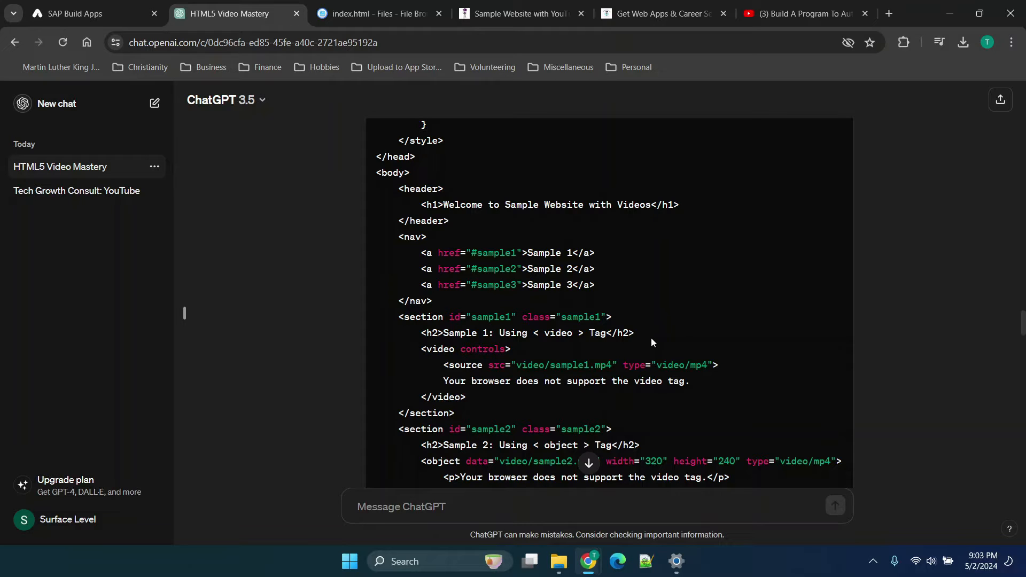
mouse_move(656, 309)
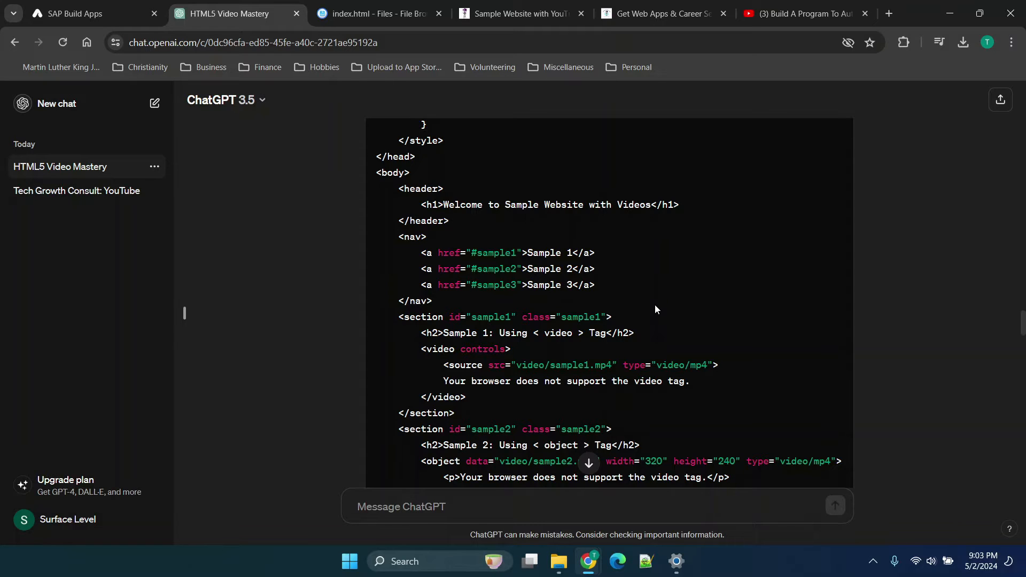
scroll(down, 3)
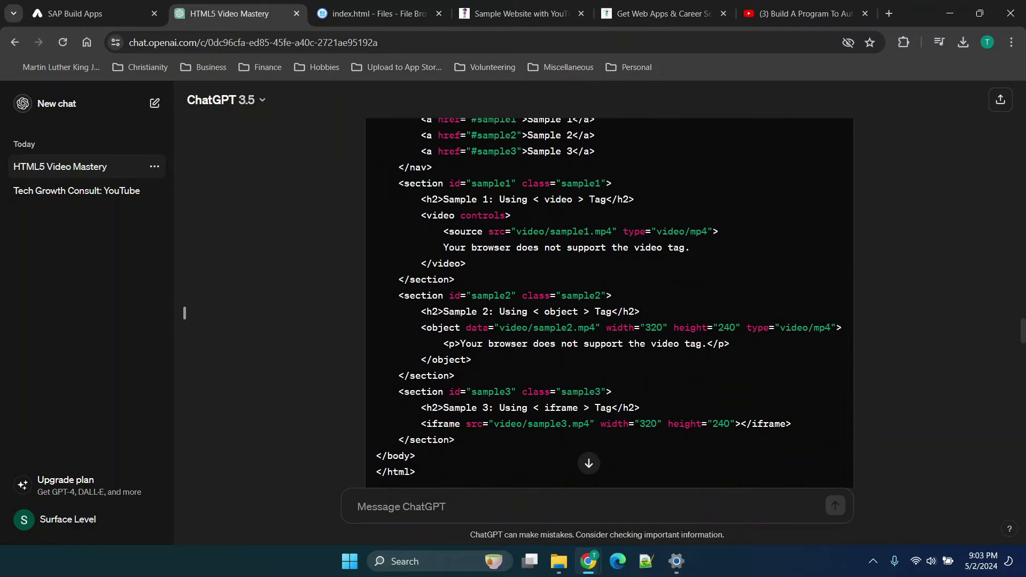
double_click(566, 230)
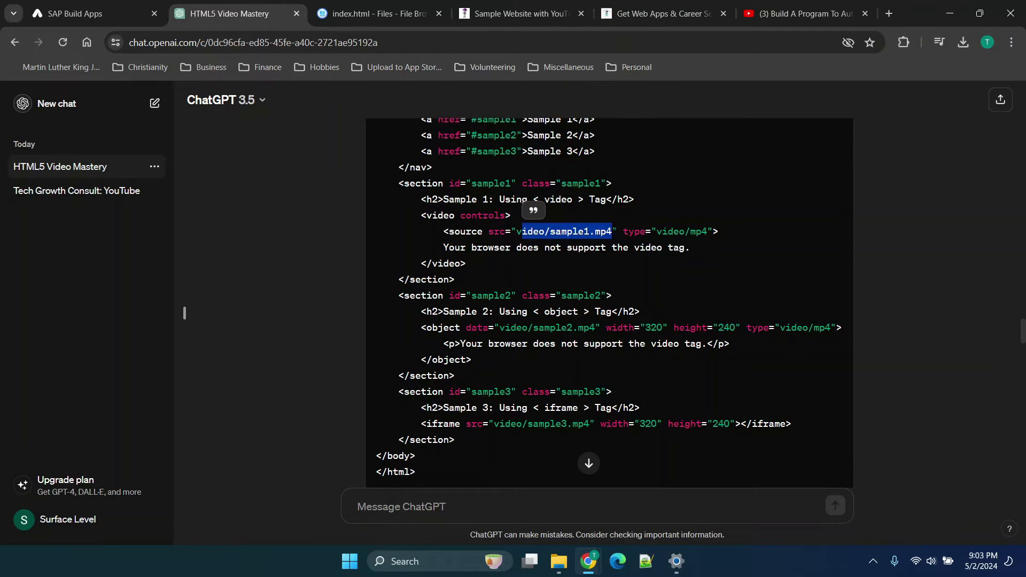
mouse_move(650, 286)
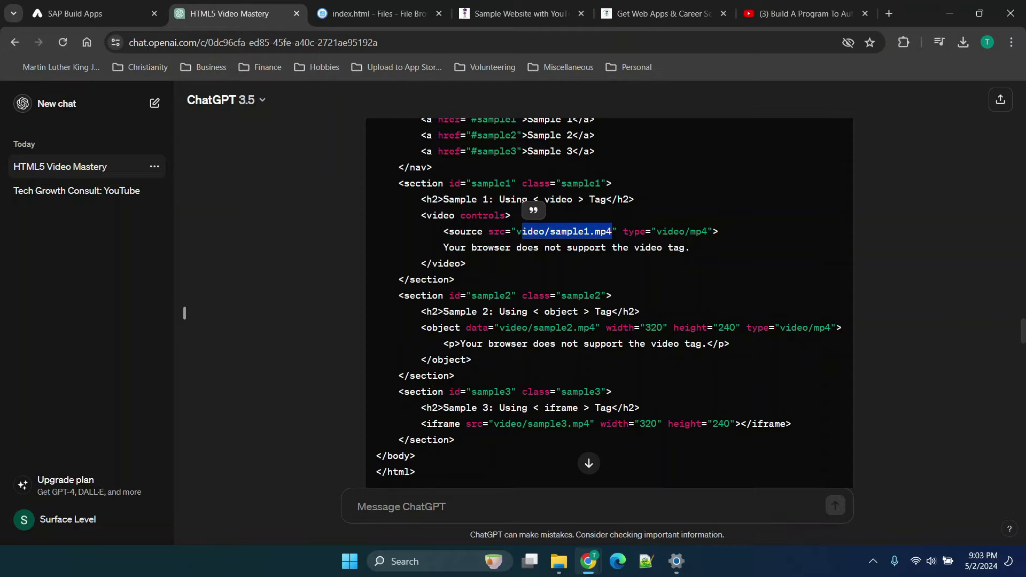
scroll(down, 3)
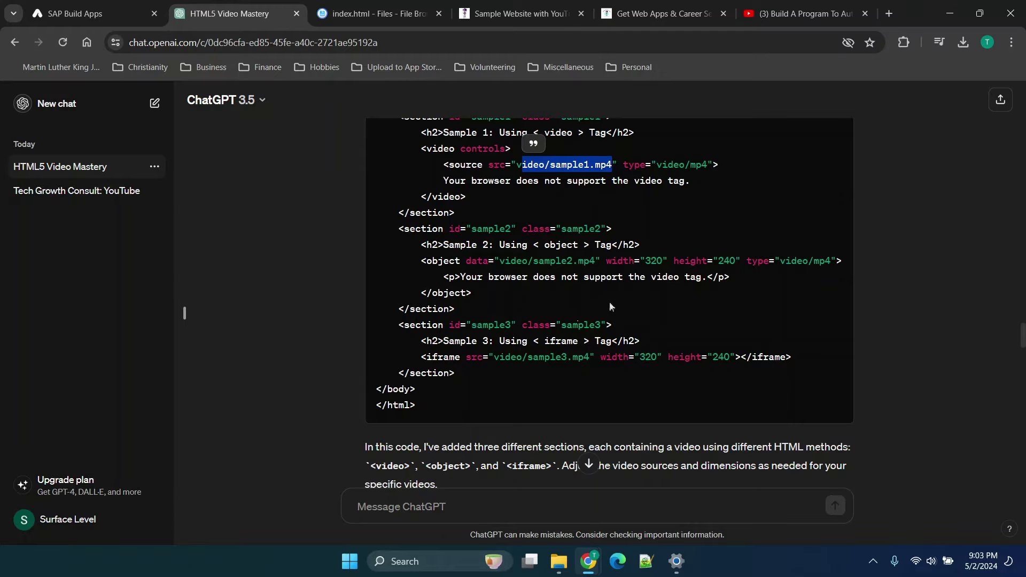
scroll(down, 3)
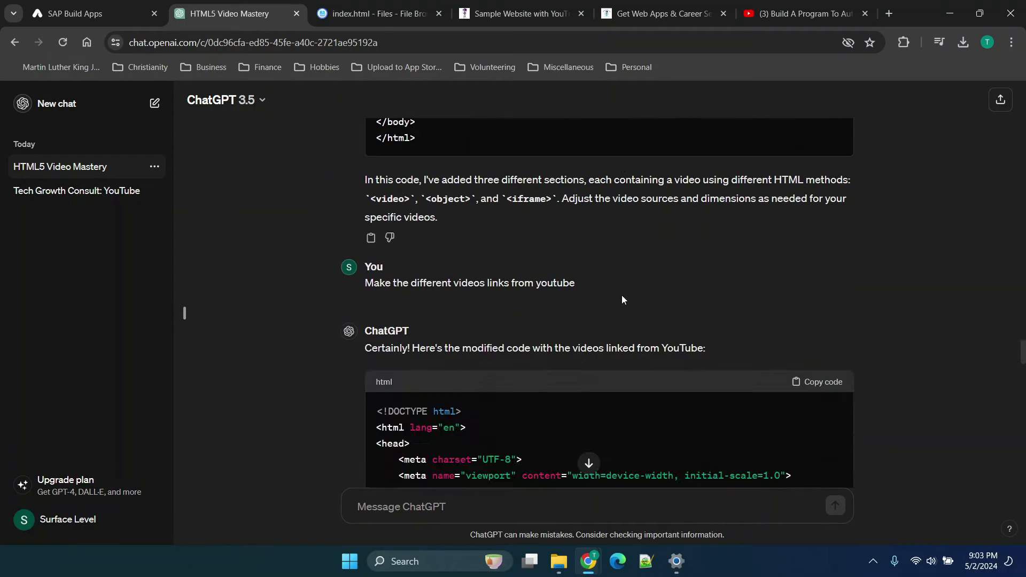
triple_click(469, 283)
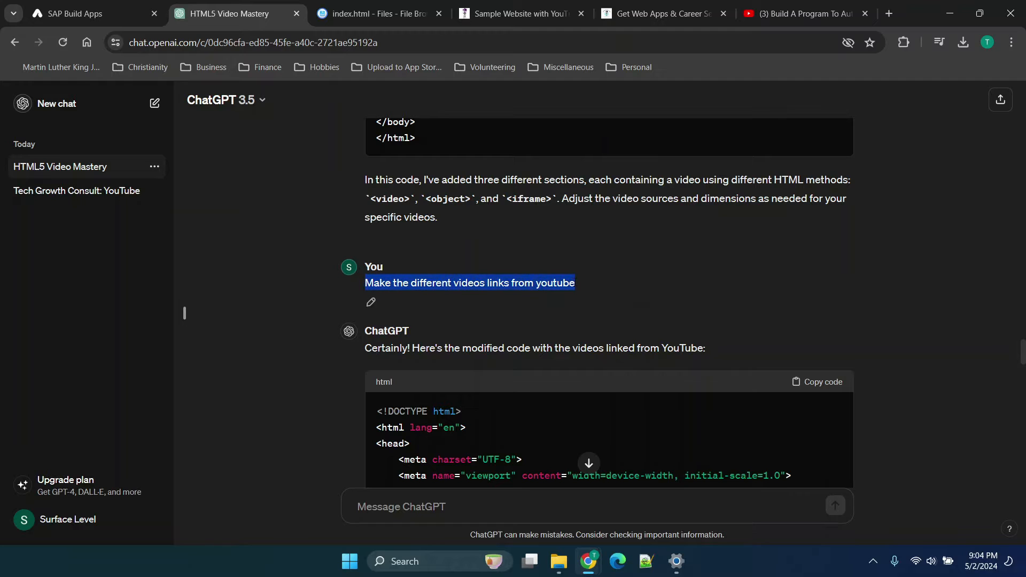
scroll(down, 3)
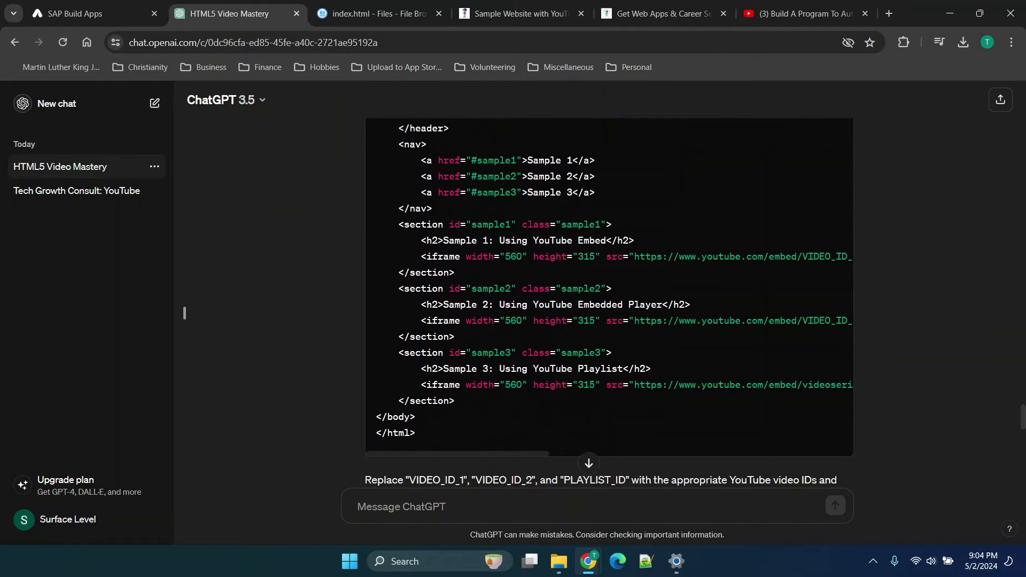
scroll(down, 3)
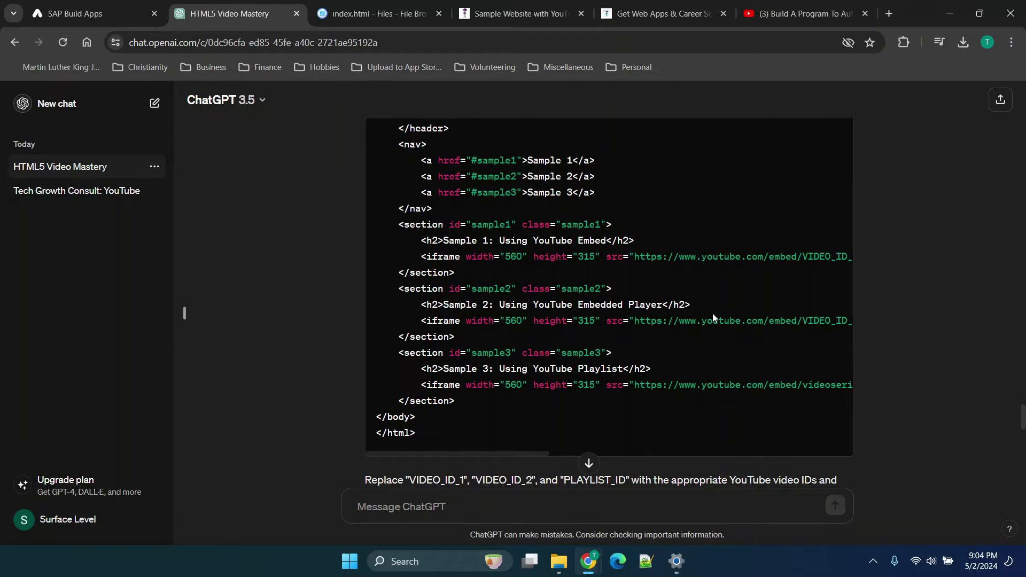
mouse_move(813, 298)
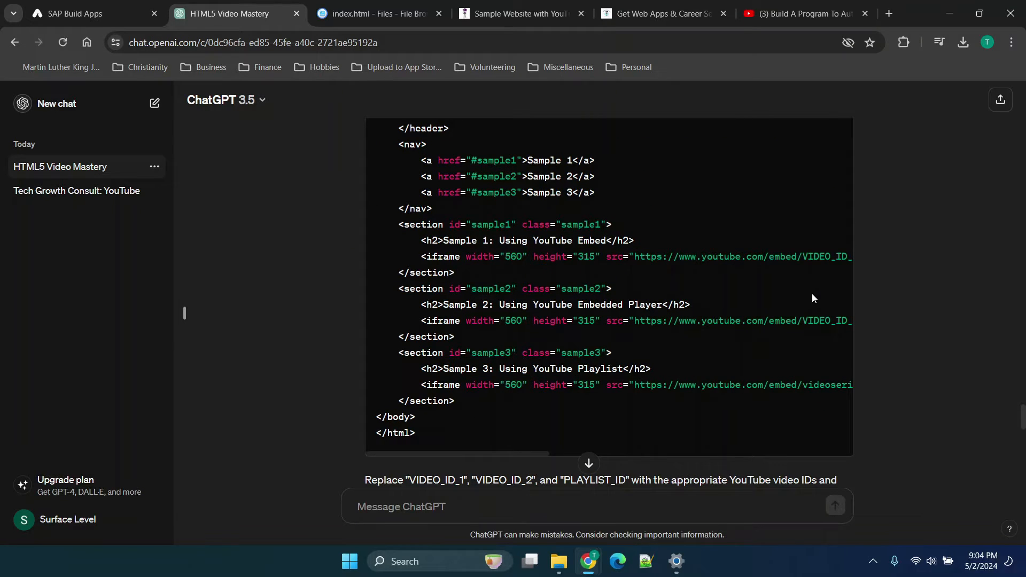
mouse_move(738, 106)
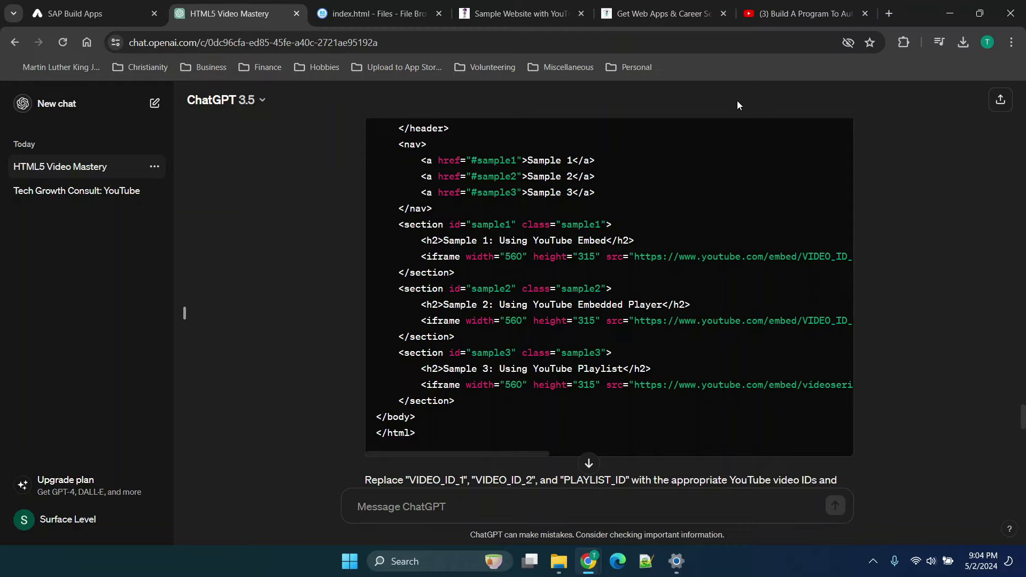
scroll(up, 3)
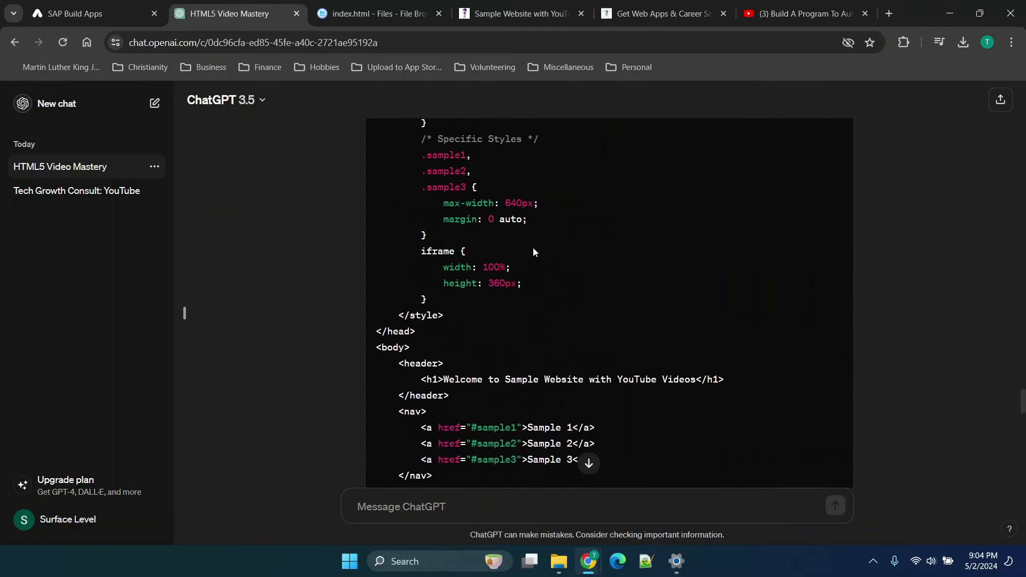
Step: Compare index.html against ChatGPT's code, then reload the sample site to see Sample 1's error
click(373, 13)
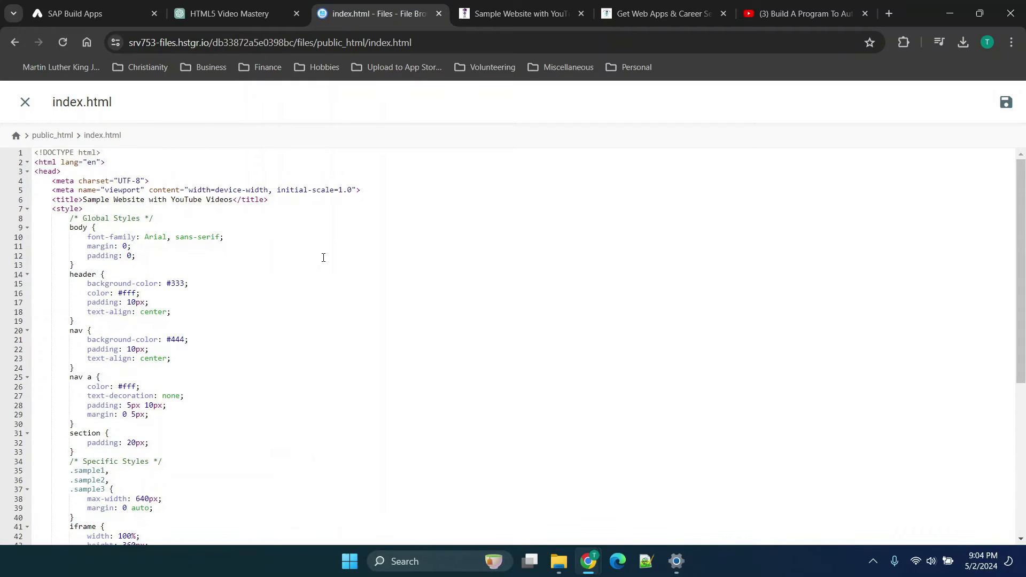
click(223, 12)
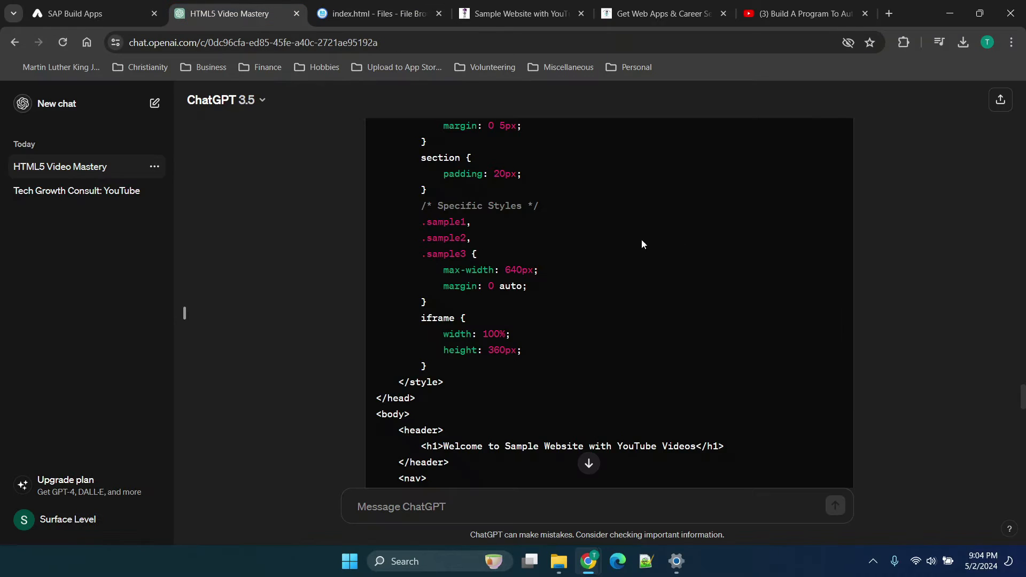
click(373, 13)
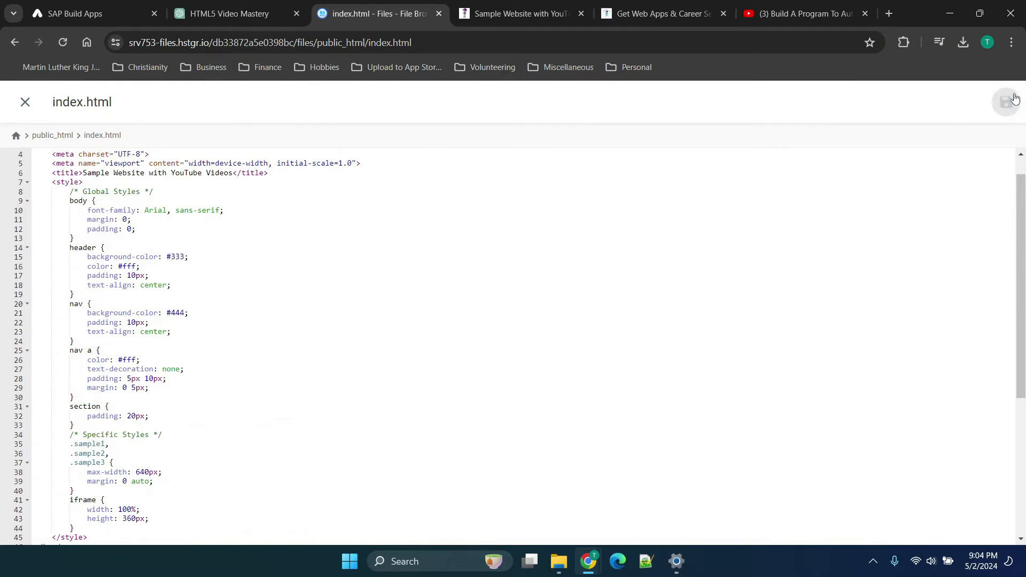
click(517, 13)
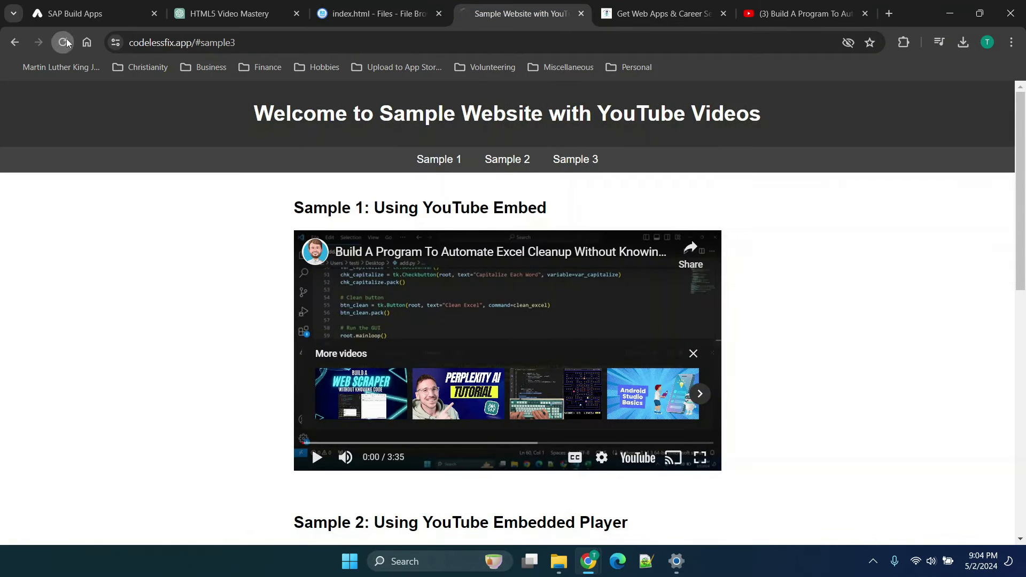
click(63, 43)
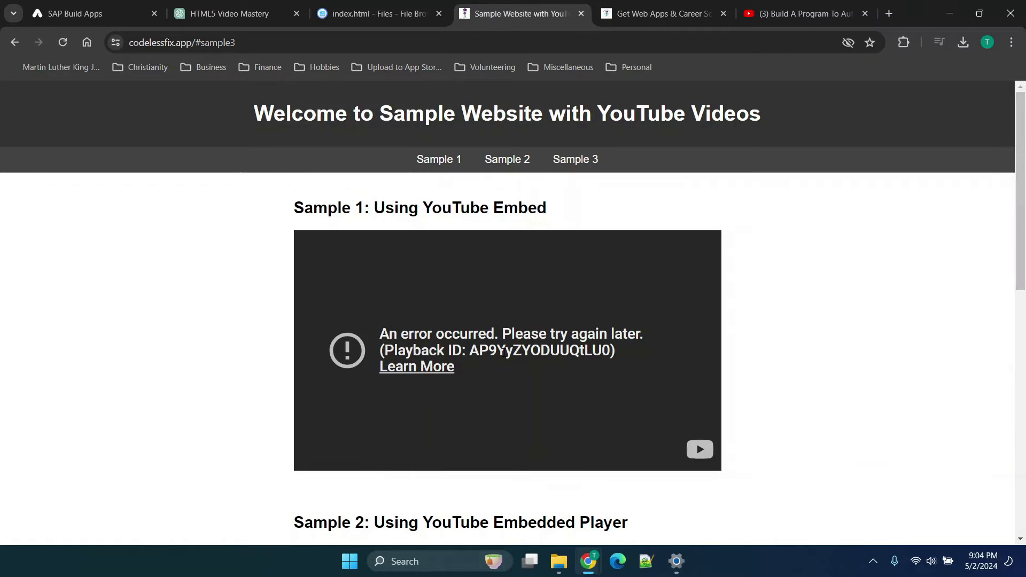
Step: Scroll through the index.html code in the editor to review it
click(370, 13)
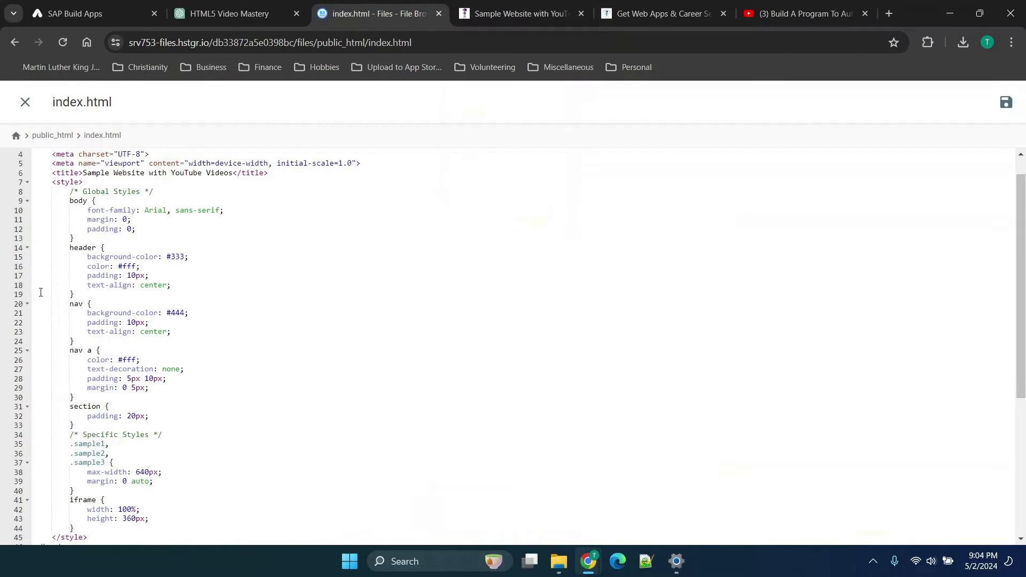
scroll(up, 3)
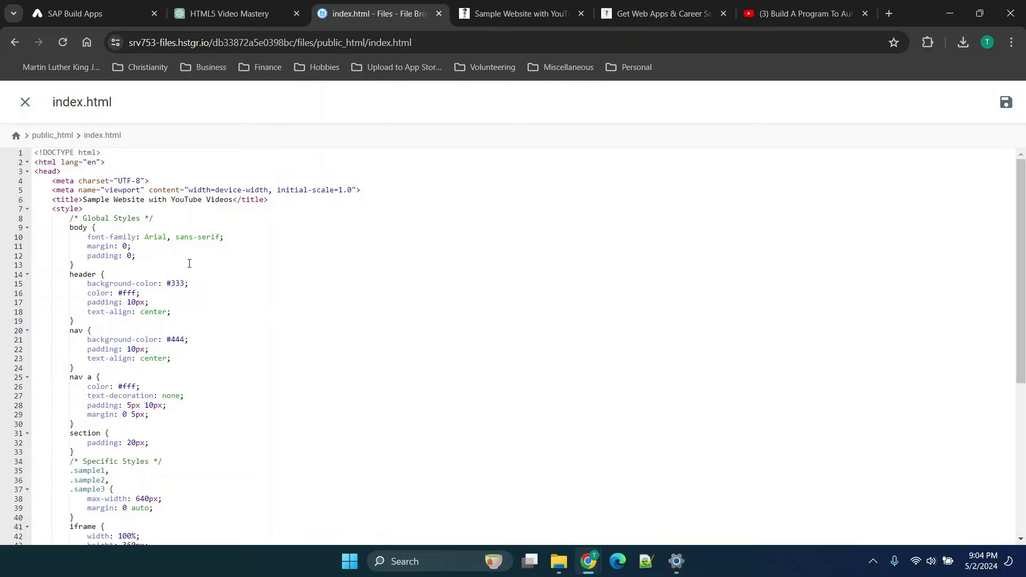
mouse_move(196, 240)
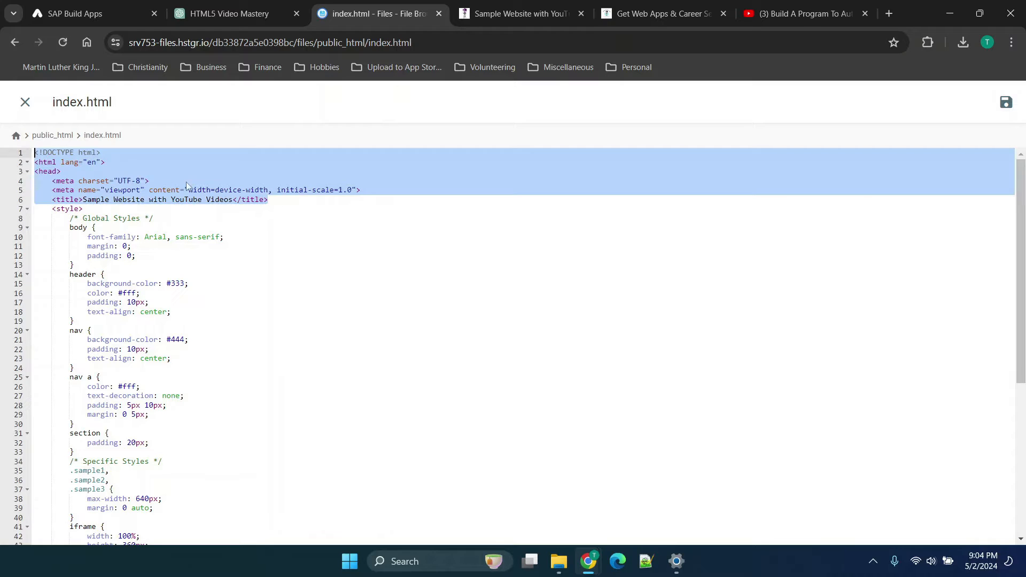
click(149, 181)
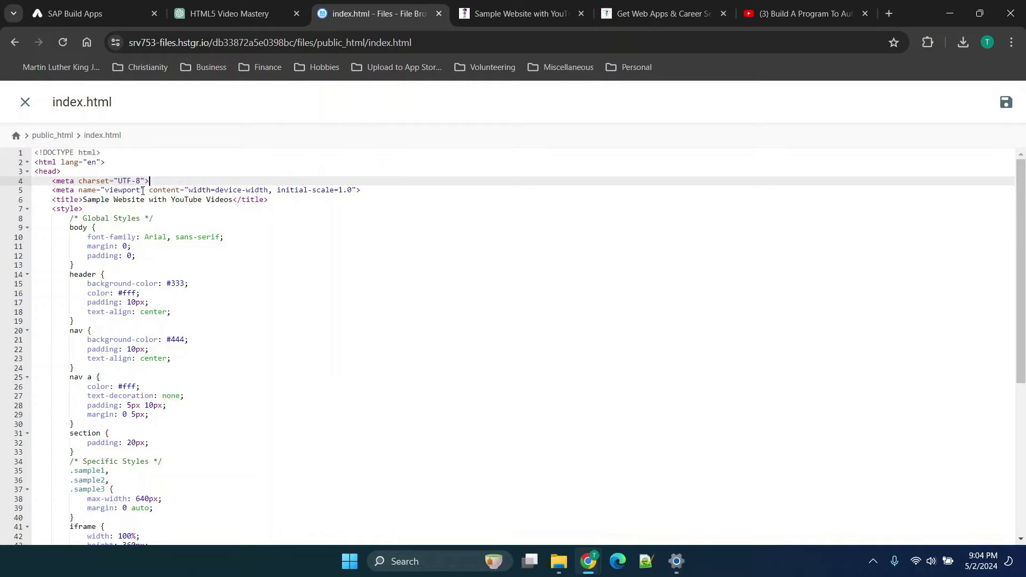
mouse_move(324, 201)
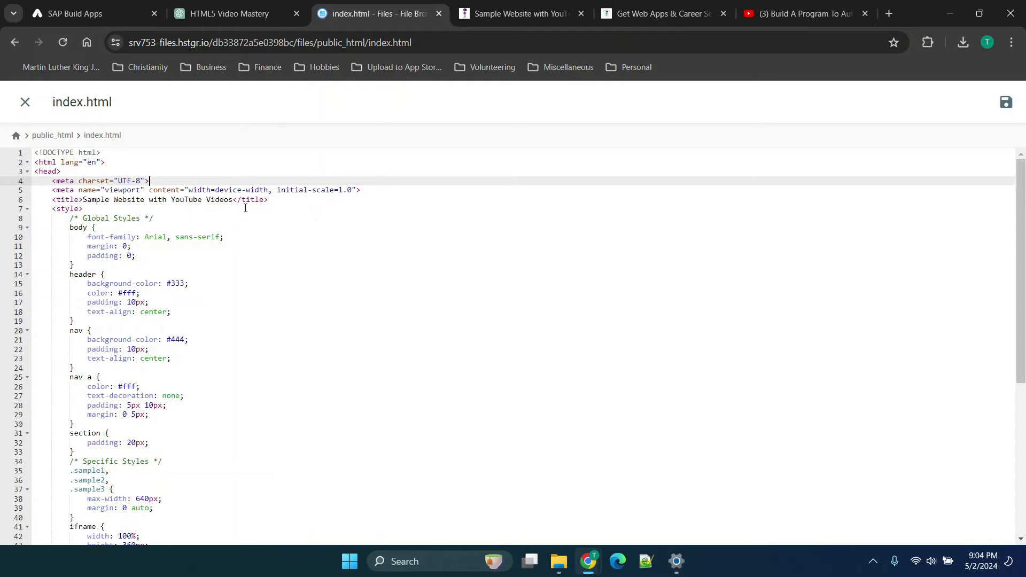
scroll(down, 3)
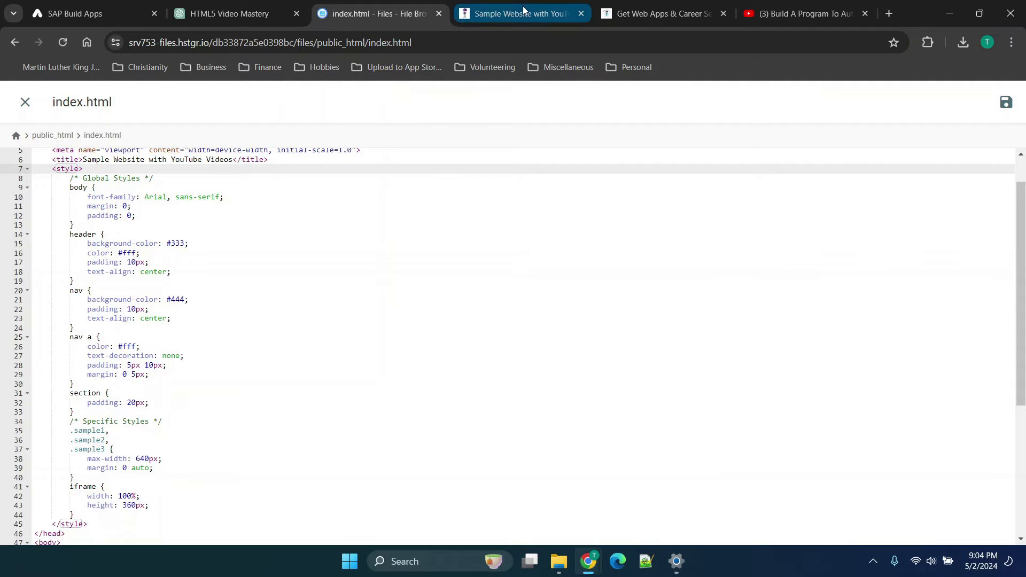
Step: Browse the live sample site, jumping to Sample 2 and checking each section's player
click(520, 13)
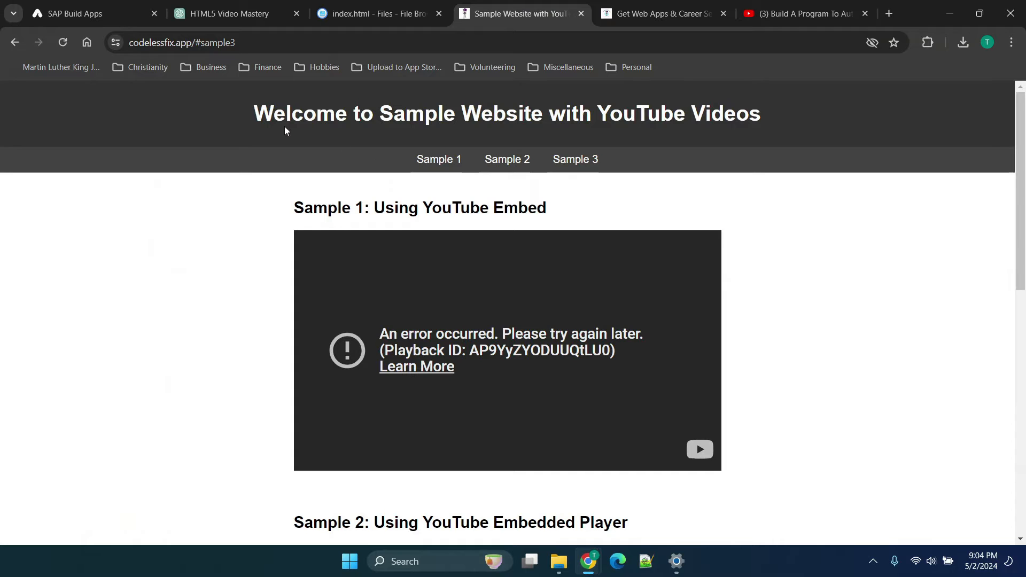
scroll(down, 3)
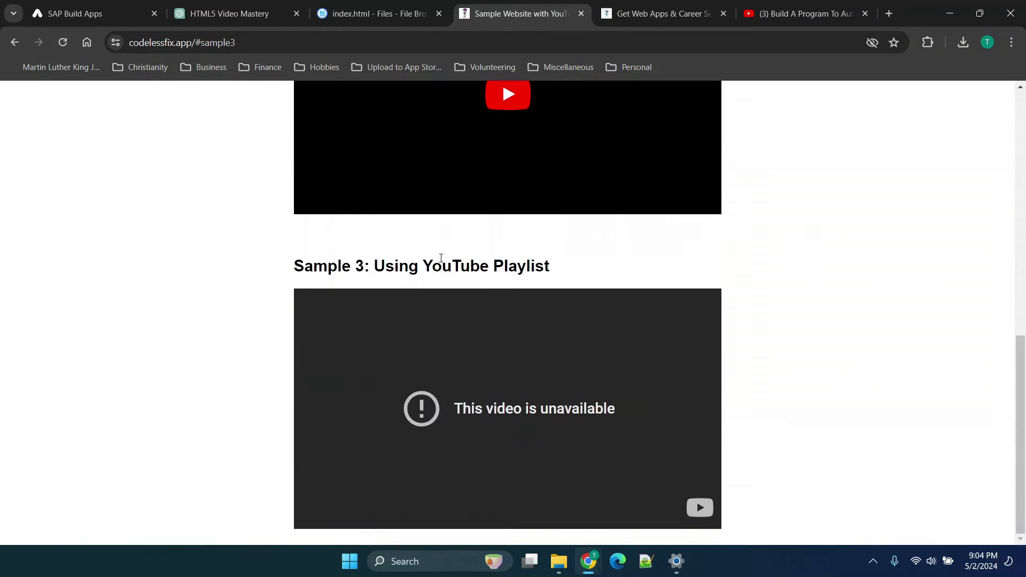
scroll(up, 3)
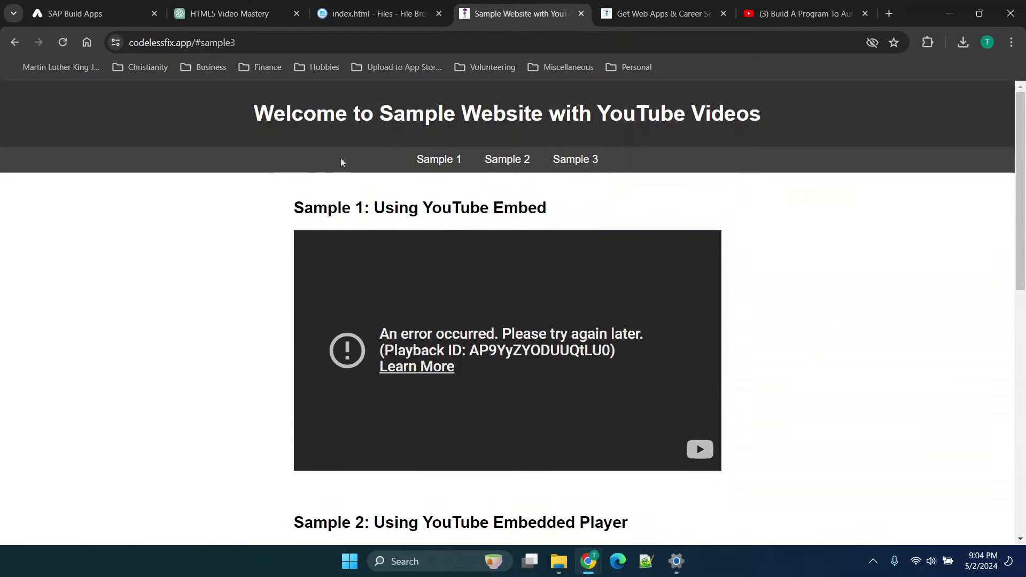
mouse_move(439, 159)
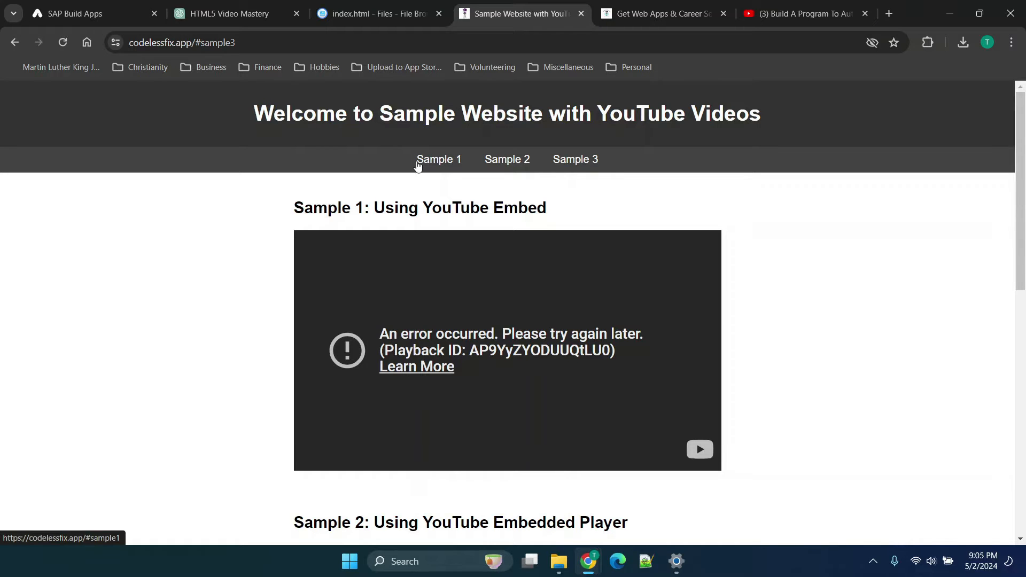
click(507, 159)
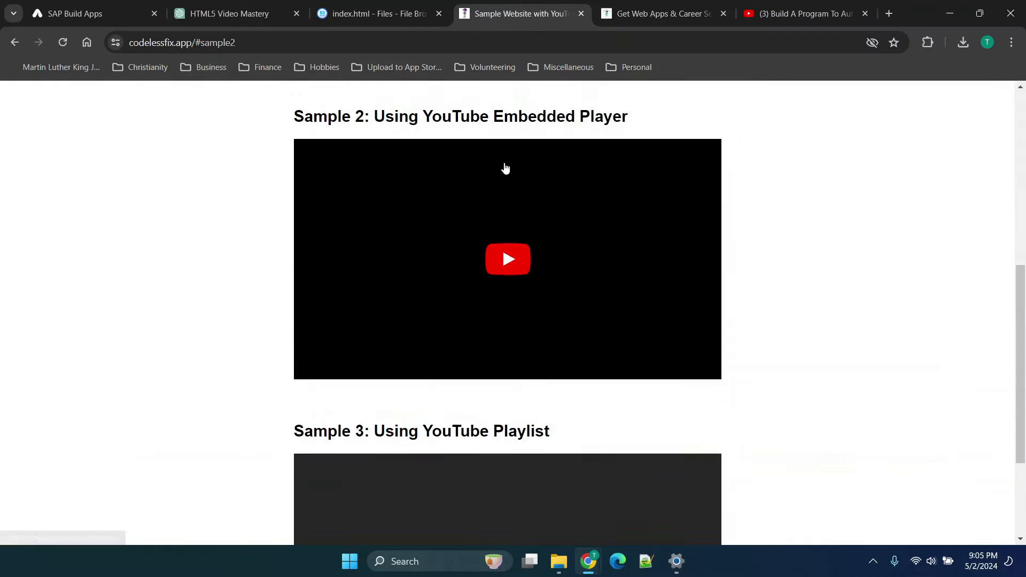
scroll(down, 3)
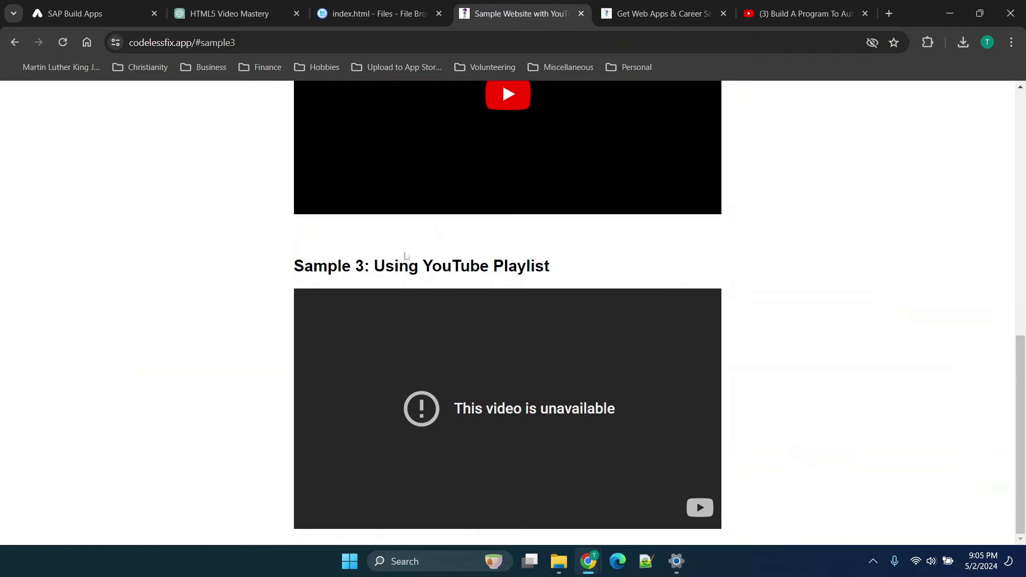
scroll(up, 3)
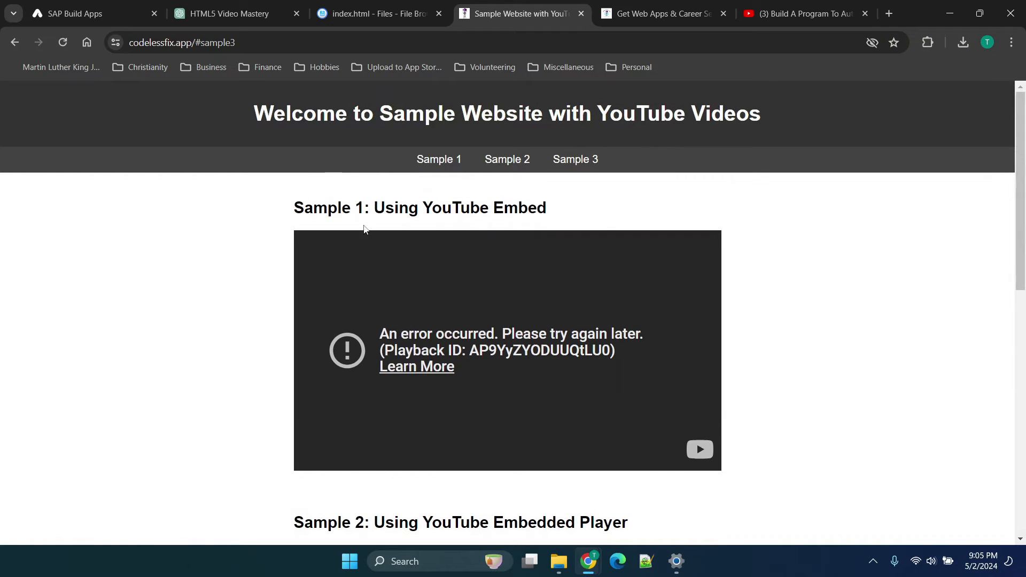
Step: Inspect the page, collapse the sample1 section and expand the header node in Elements
right_click(364, 227)
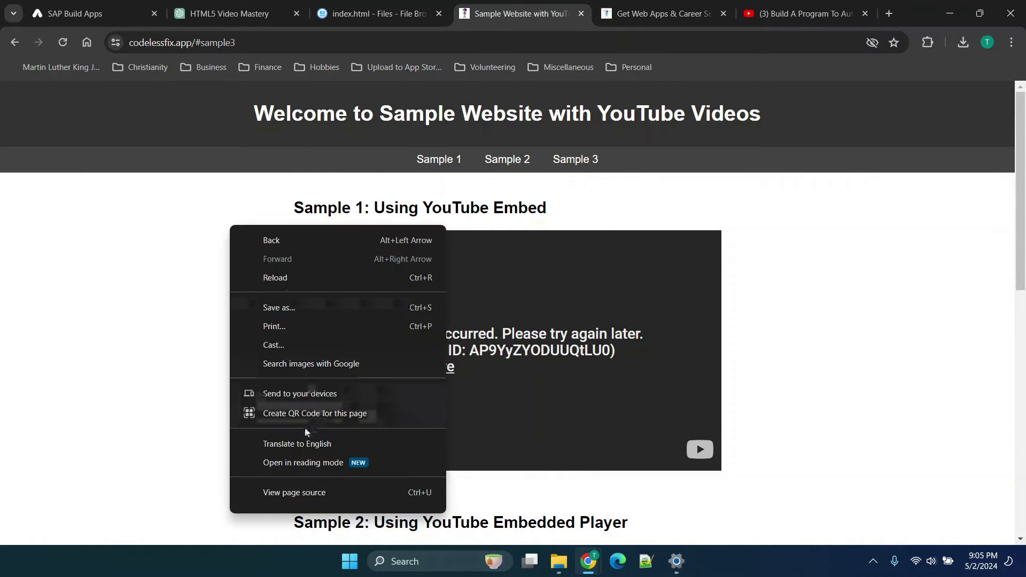
mouse_move(284, 471)
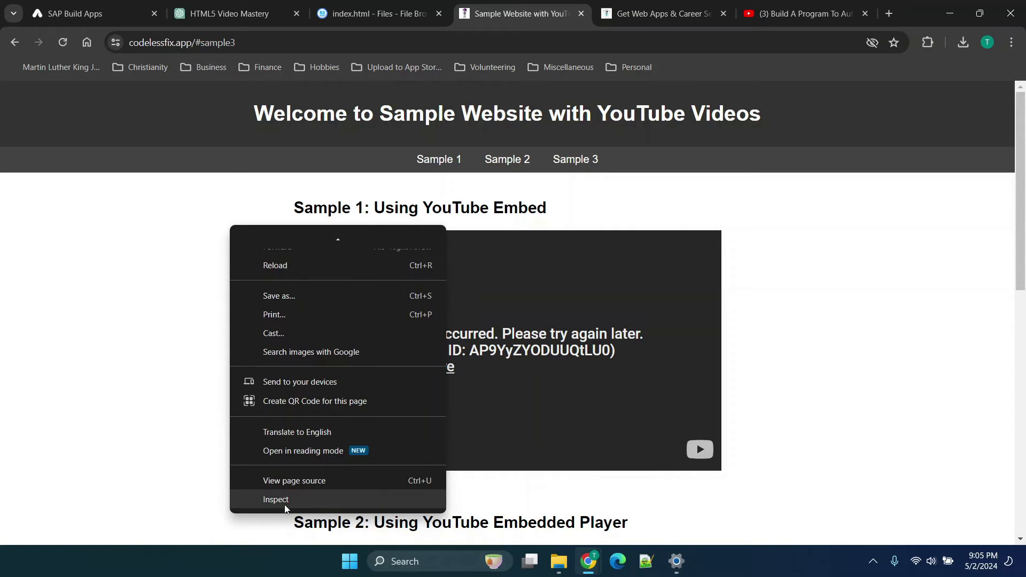
click(276, 499)
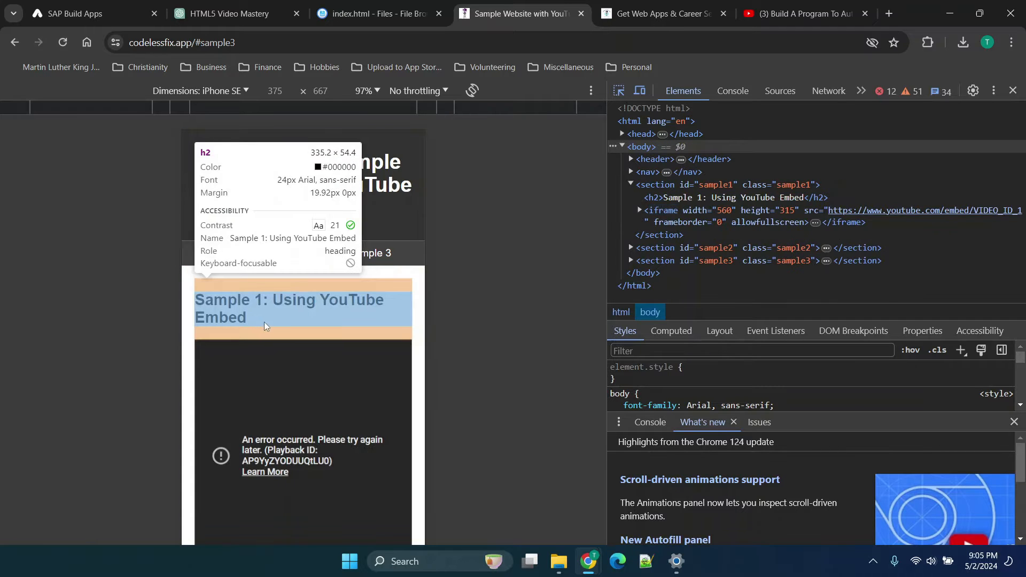
click(629, 184)
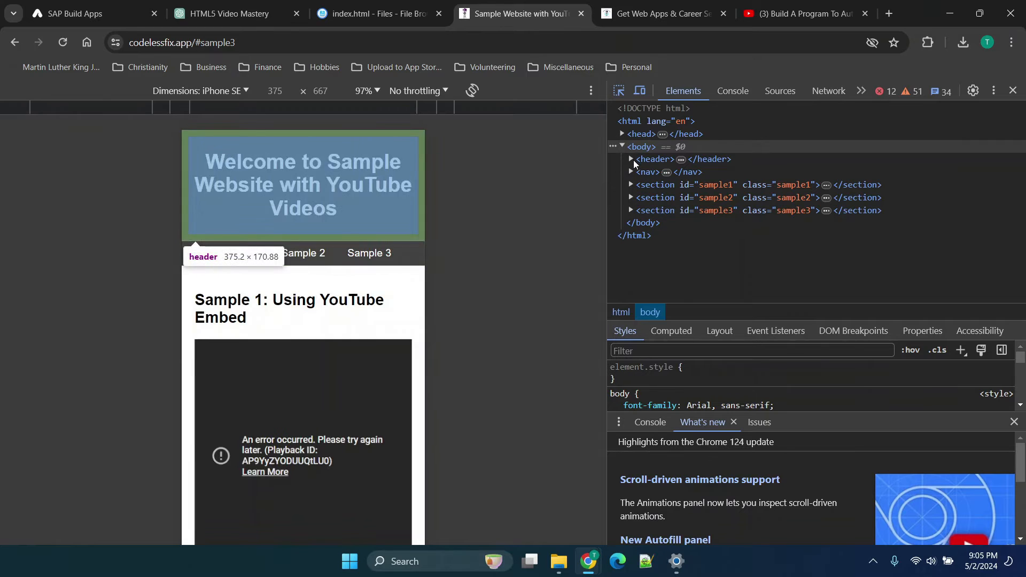
click(630, 159)
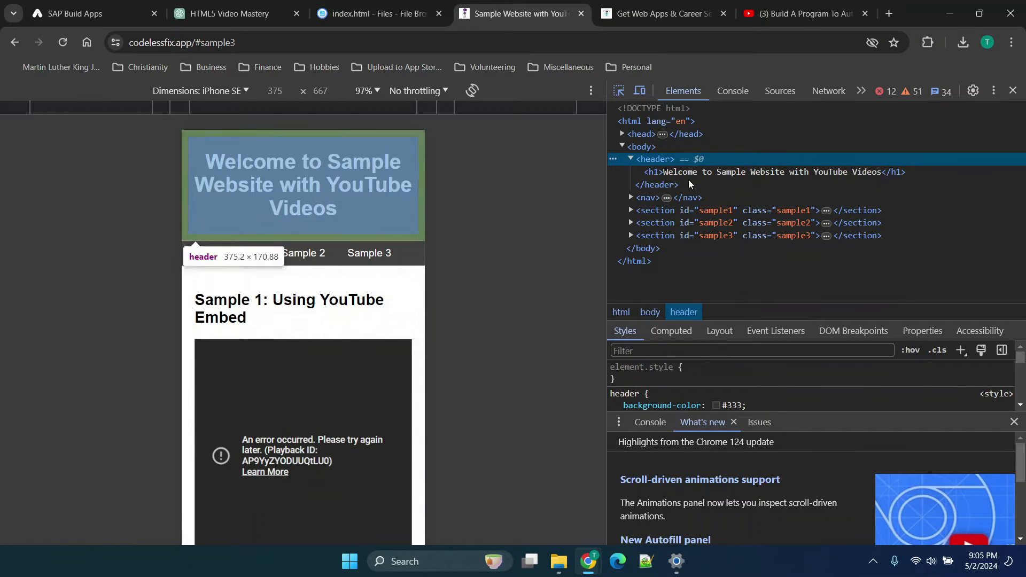
Step: Scroll index.html's style rules to the iframe sizing rule and the sample sections' YouTube iframes
click(373, 13)
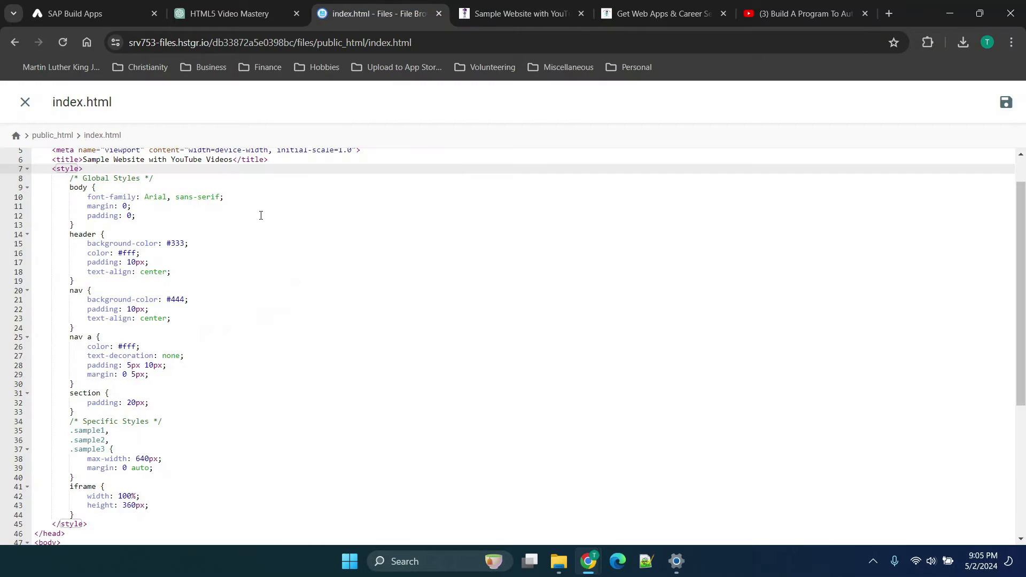
scroll(up, 3)
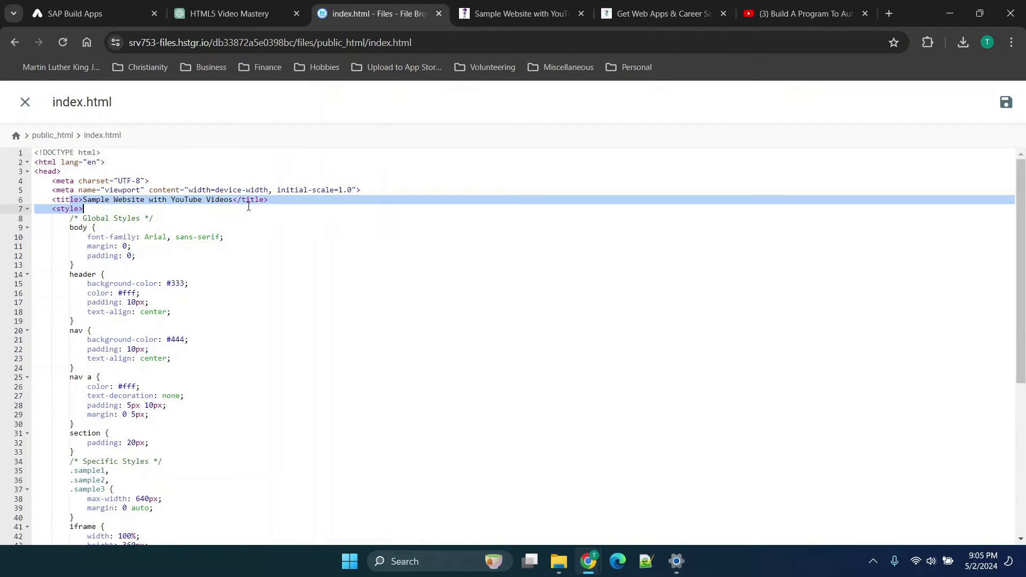
click(516, 13)
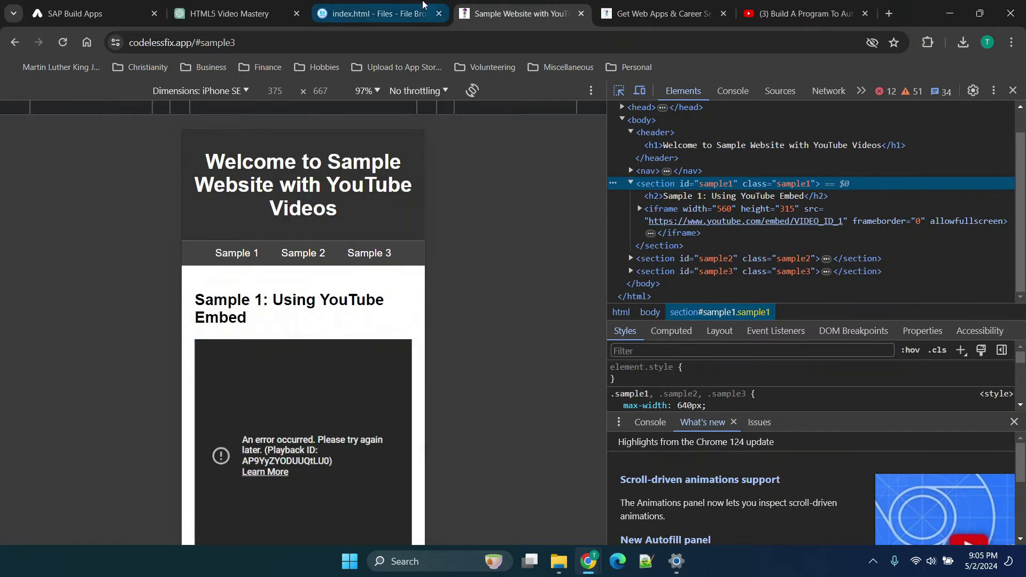
click(376, 13)
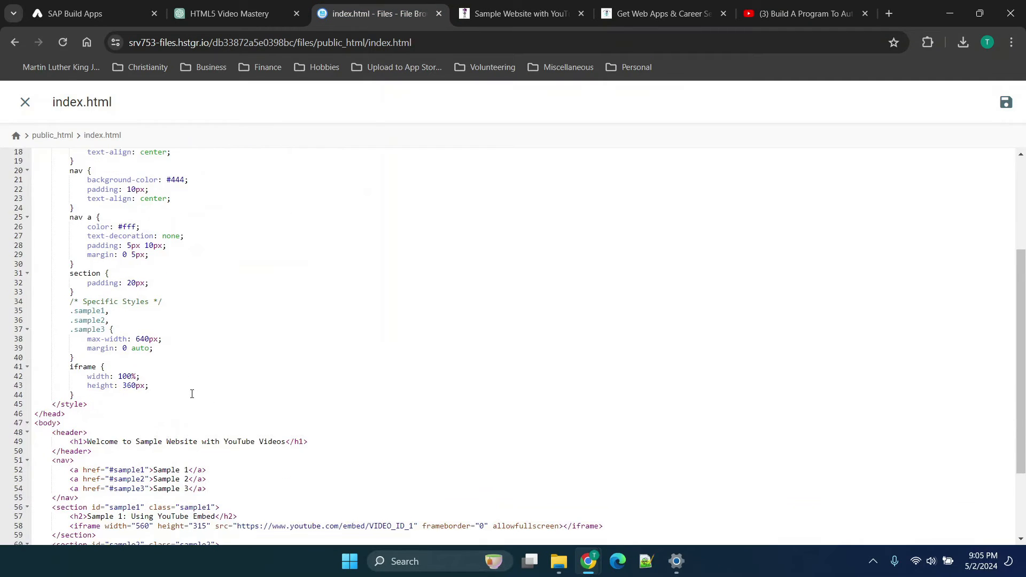
scroll(up, 3)
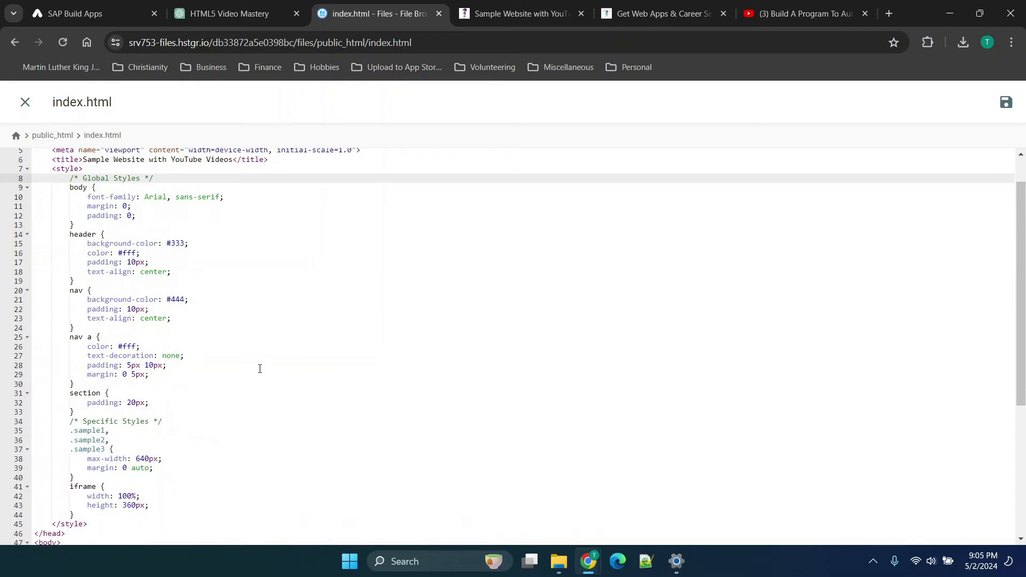
scroll(up, 3)
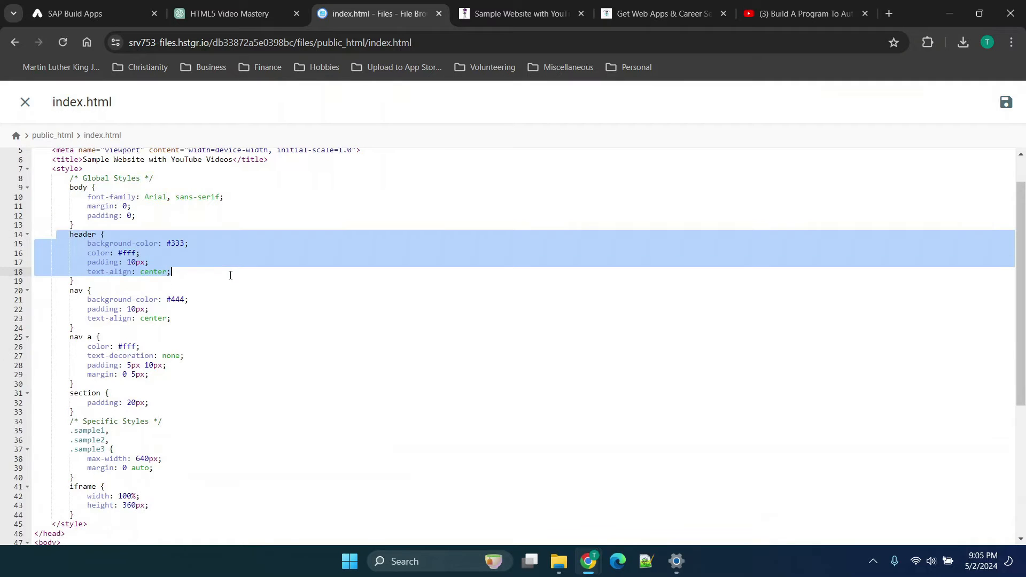
scroll(down, 3)
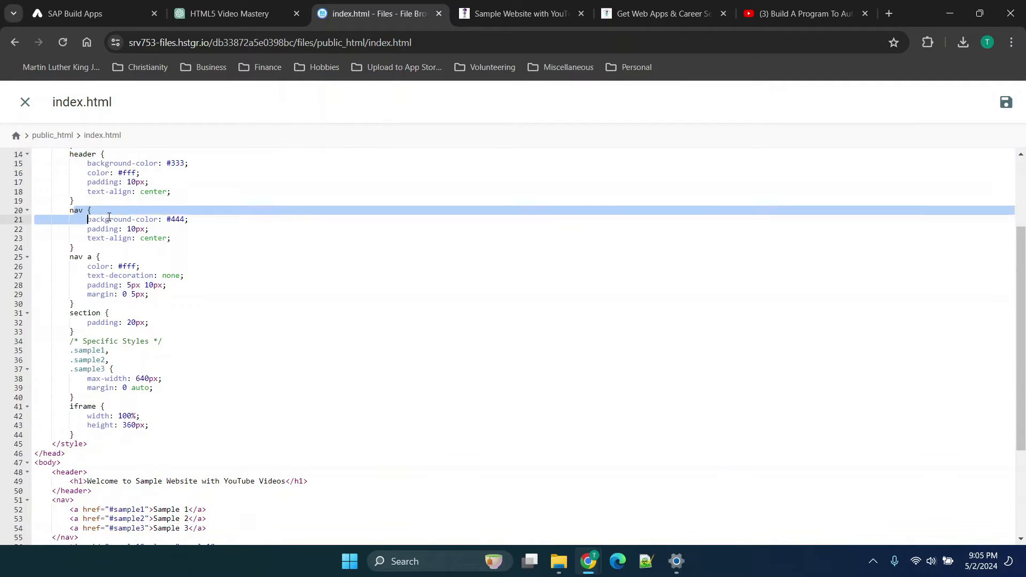
click(27, 313)
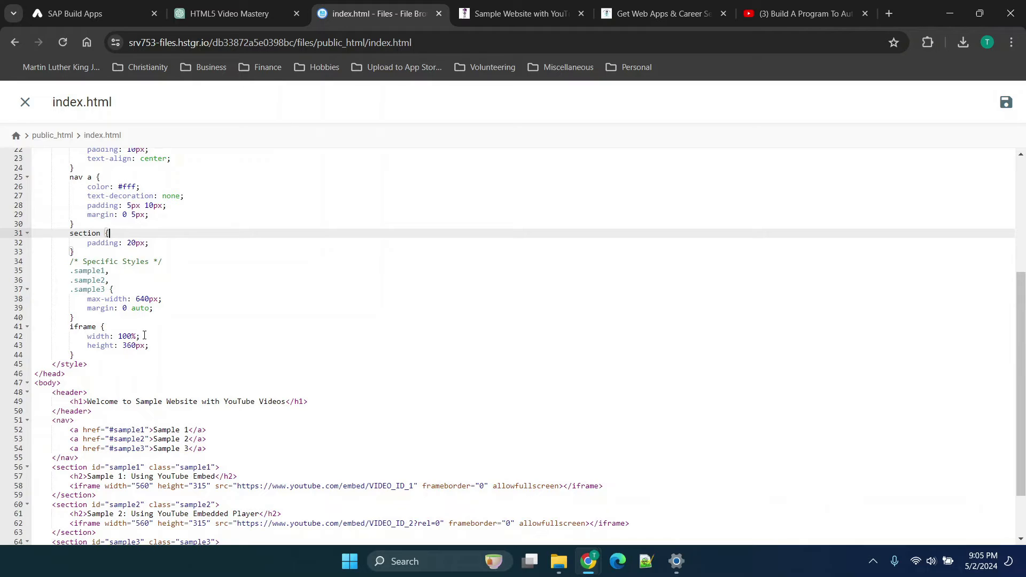
mouse_move(154, 330)
text(80)
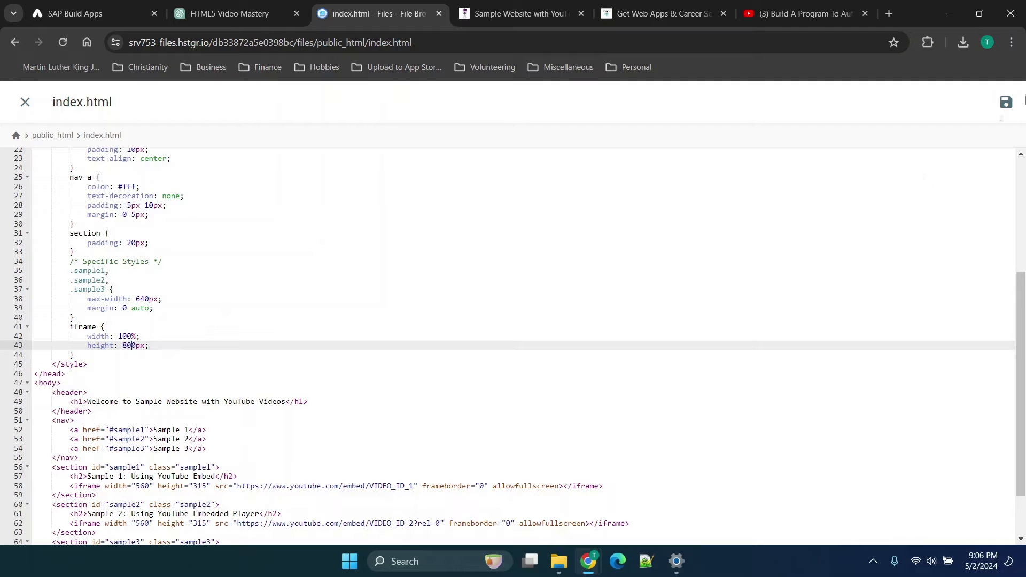
Step: Change the iframe CSS height from 360px to 800px and reload the sample site
click(516, 12)
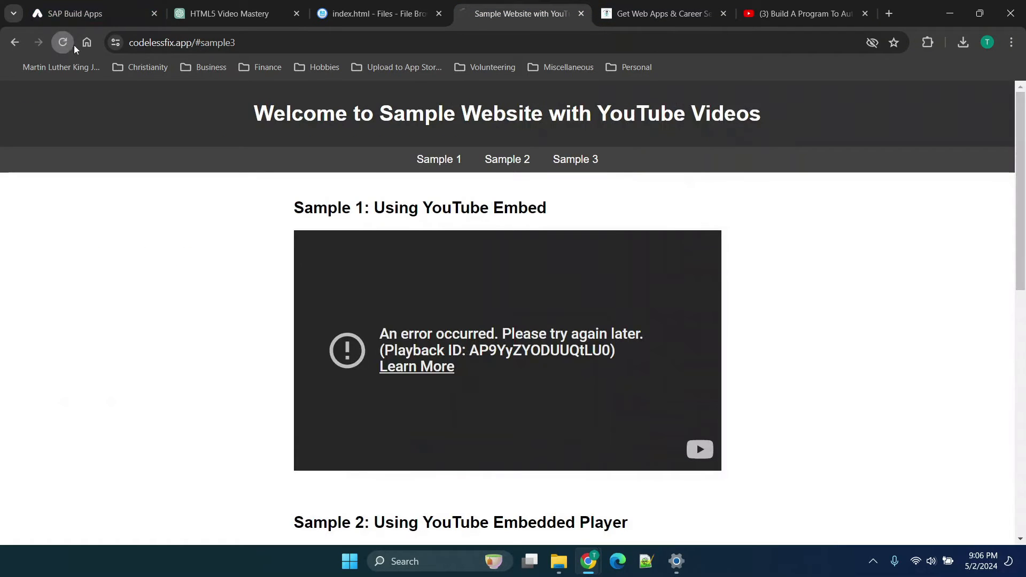
click(373, 13)
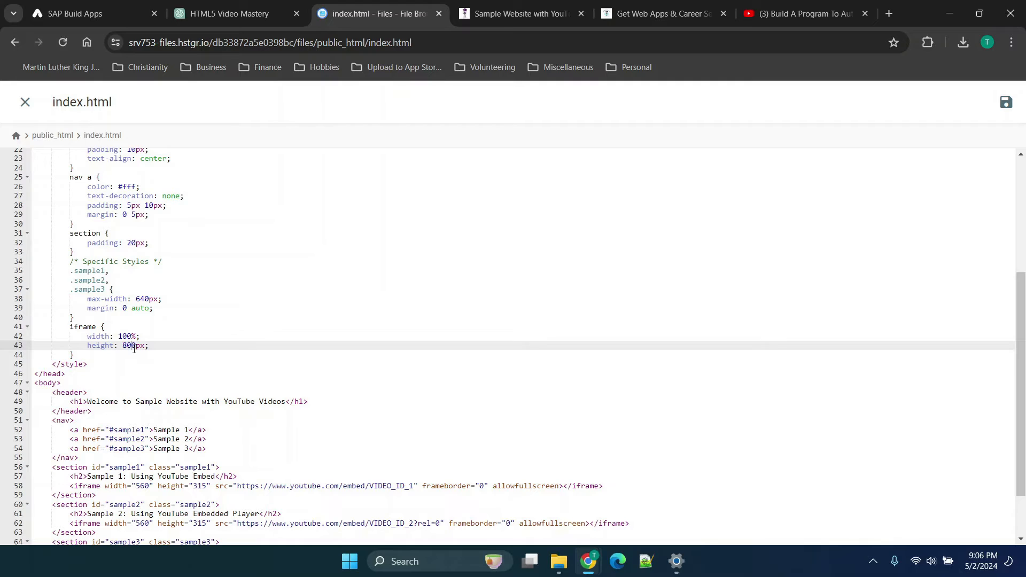
scroll(down, 3)
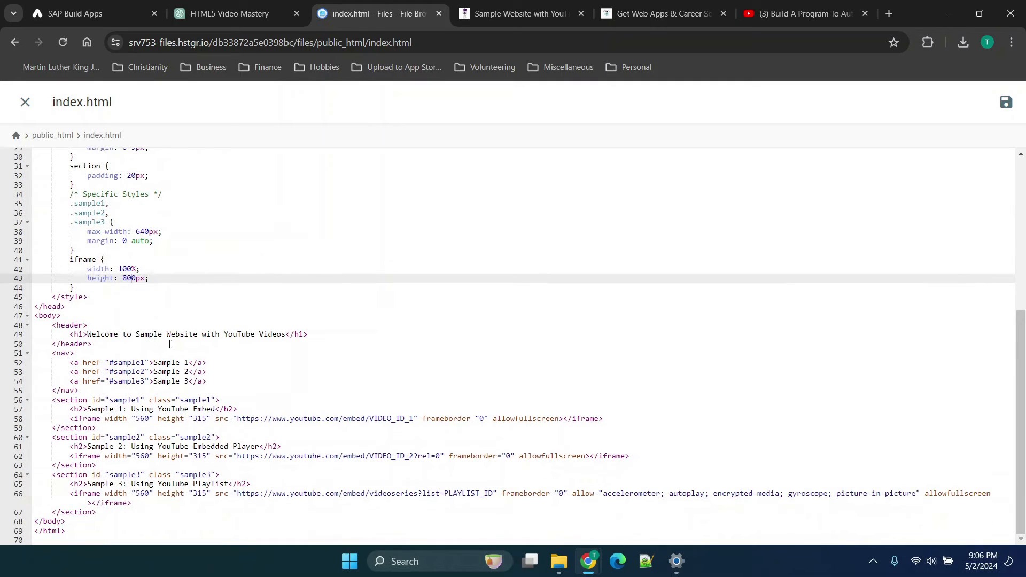
mouse_move(151, 343)
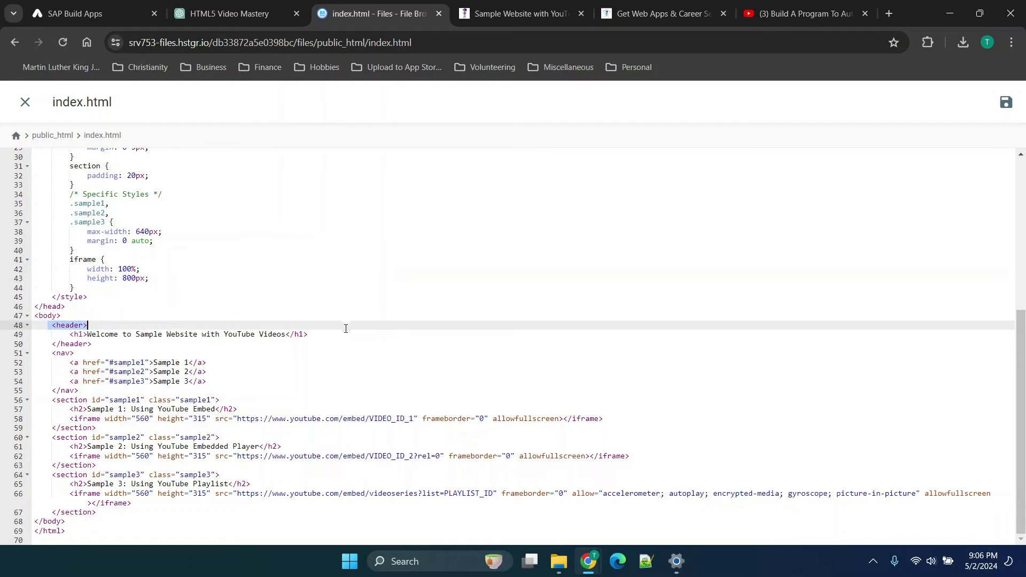
click(68, 352)
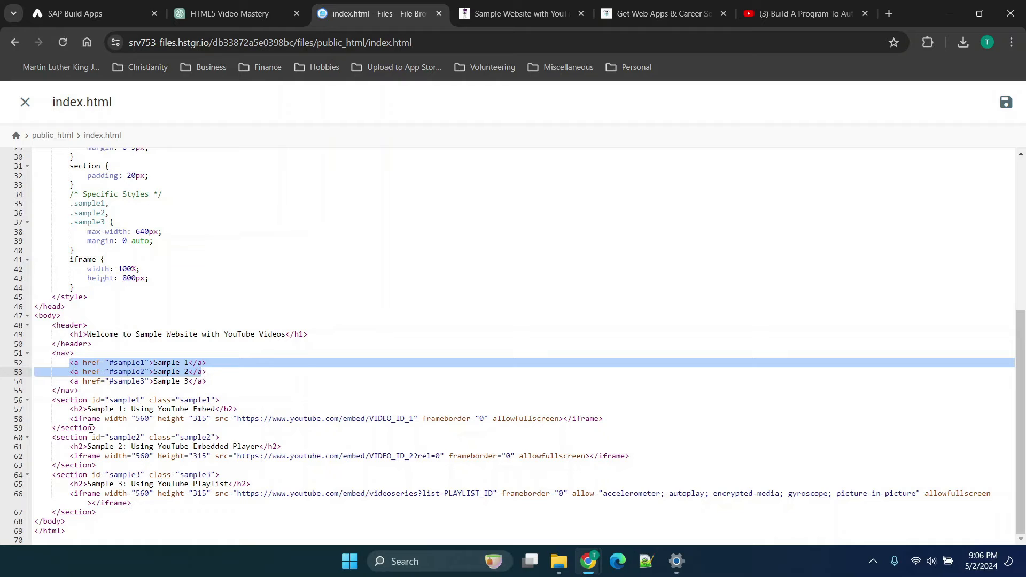
scroll(up, 3)
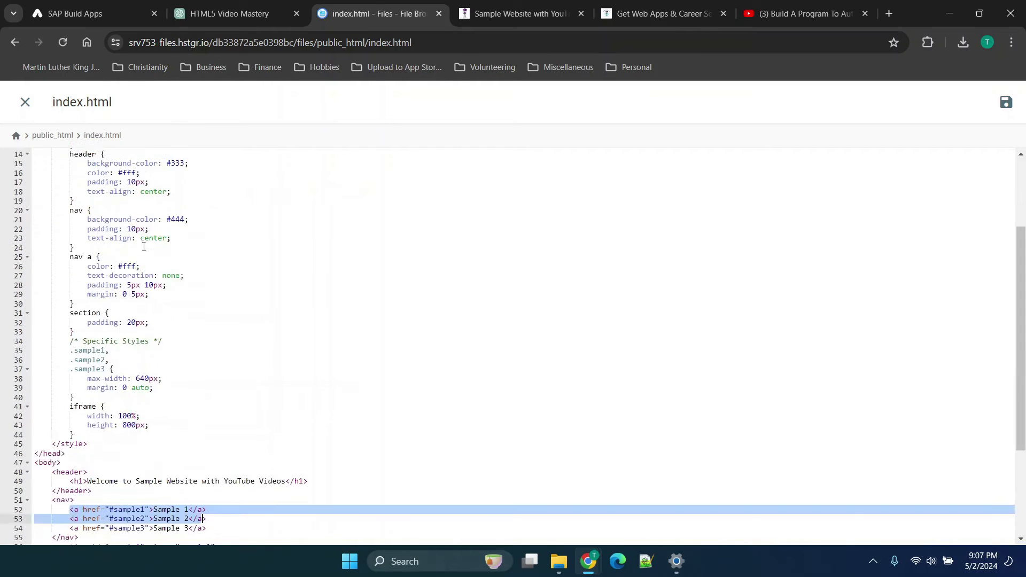
scroll(down, 3)
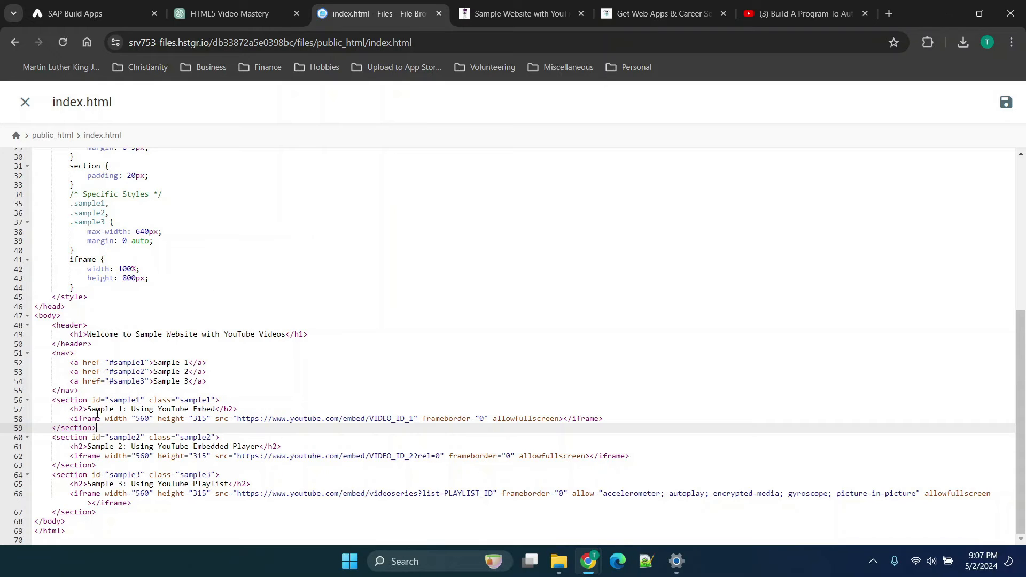
mouse_move(312, 439)
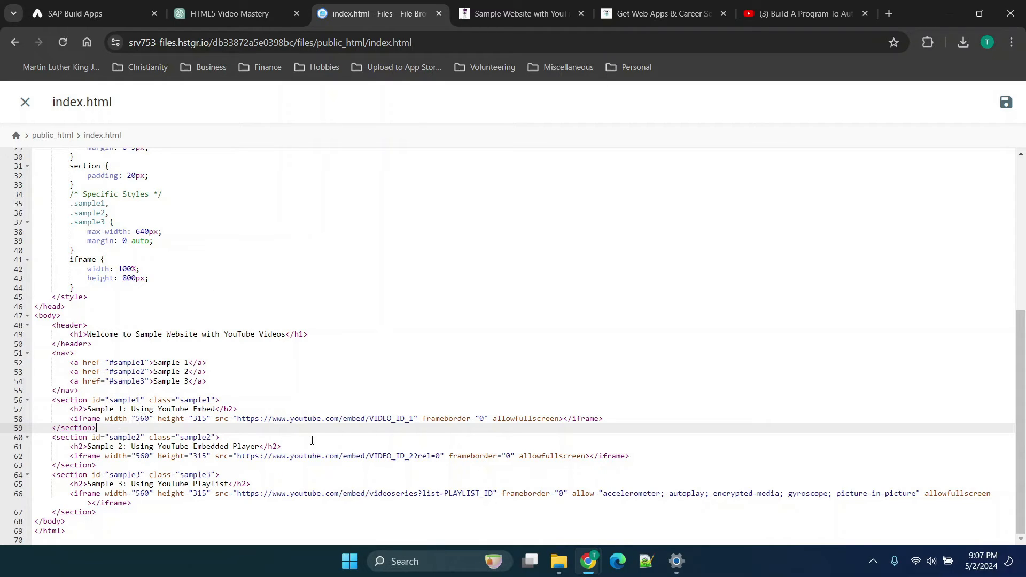
mouse_move(484, 492)
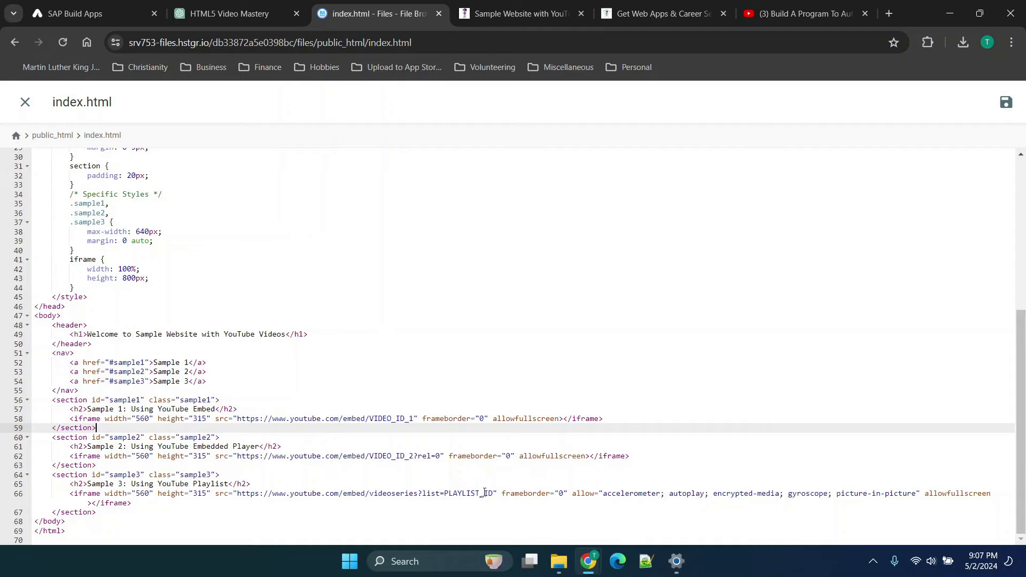
Step: Paste the YouTube video's embed src into Sample 1's iframe and play it on the site
click(361, 485)
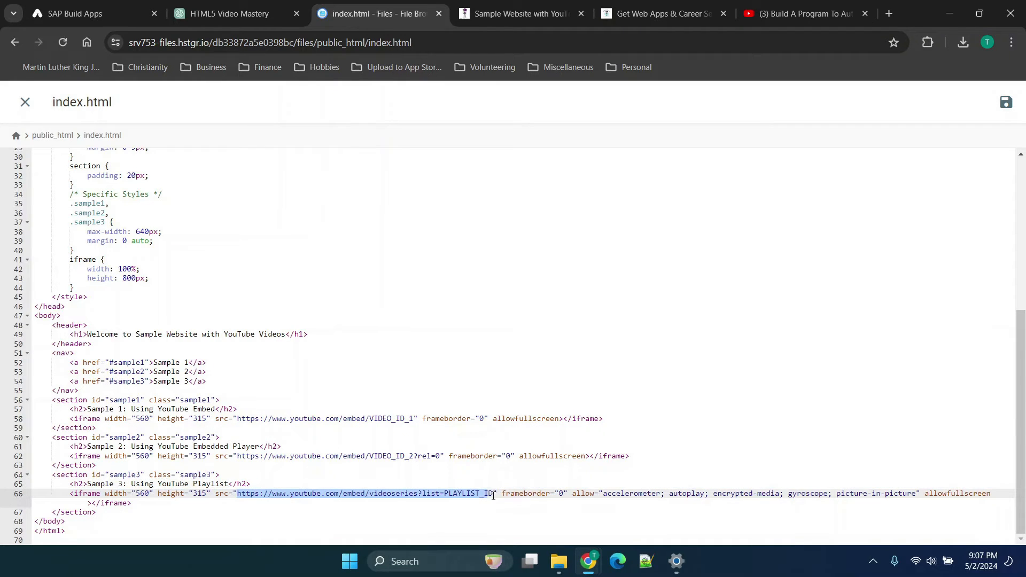
click(806, 12)
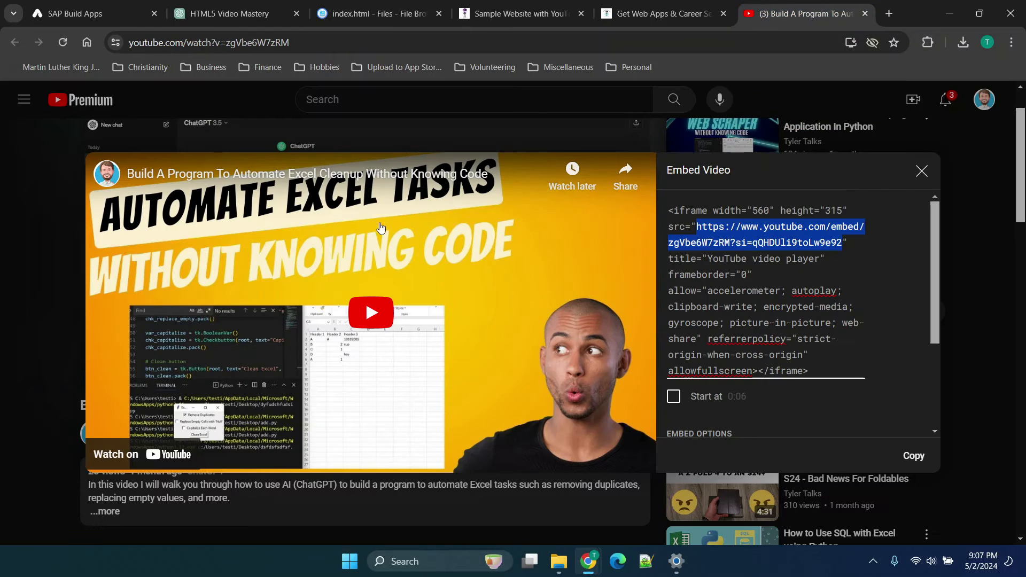
mouse_move(246, 289)
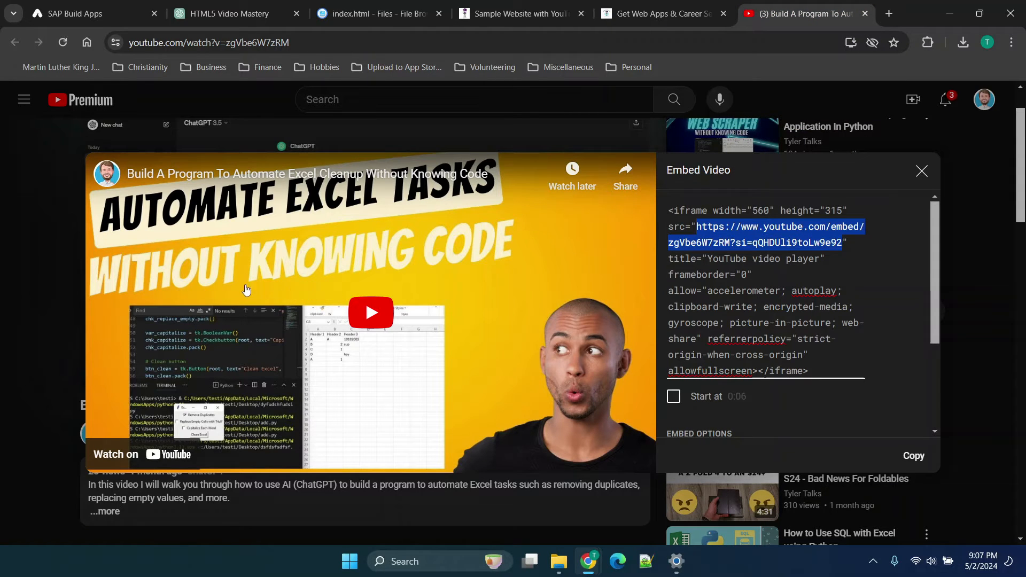
mouse_move(312, 262)
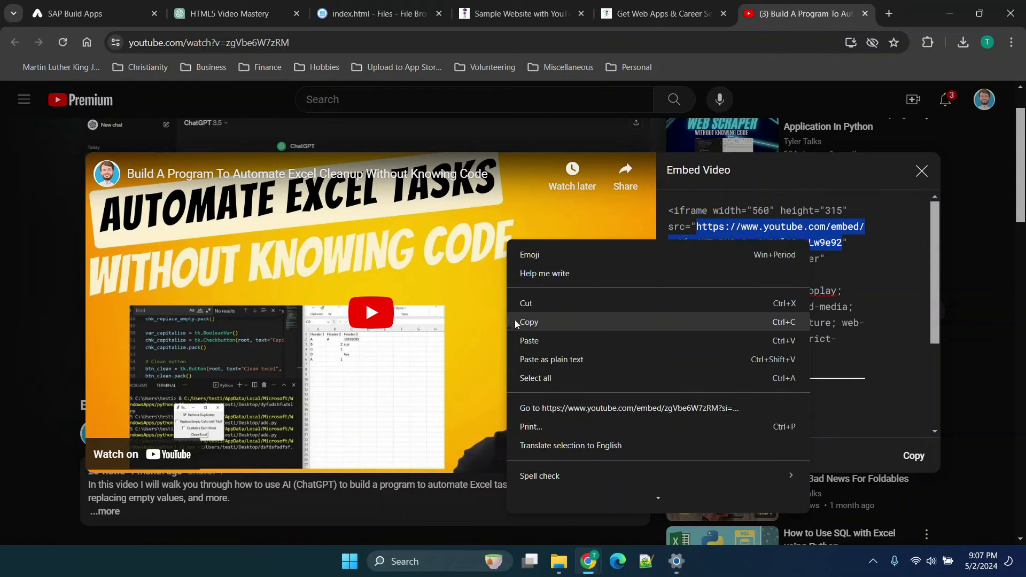
click(529, 322)
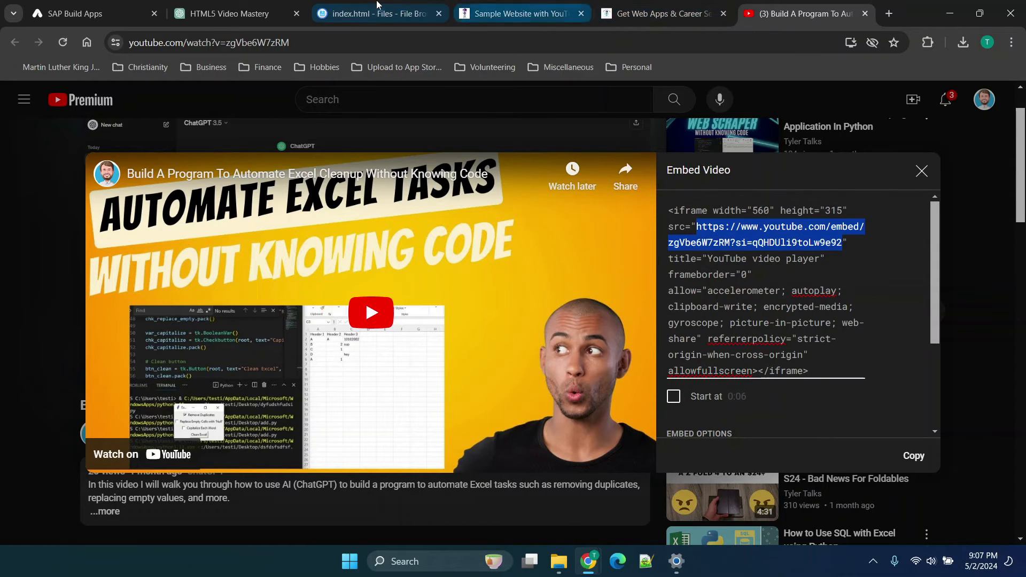
click(376, 12)
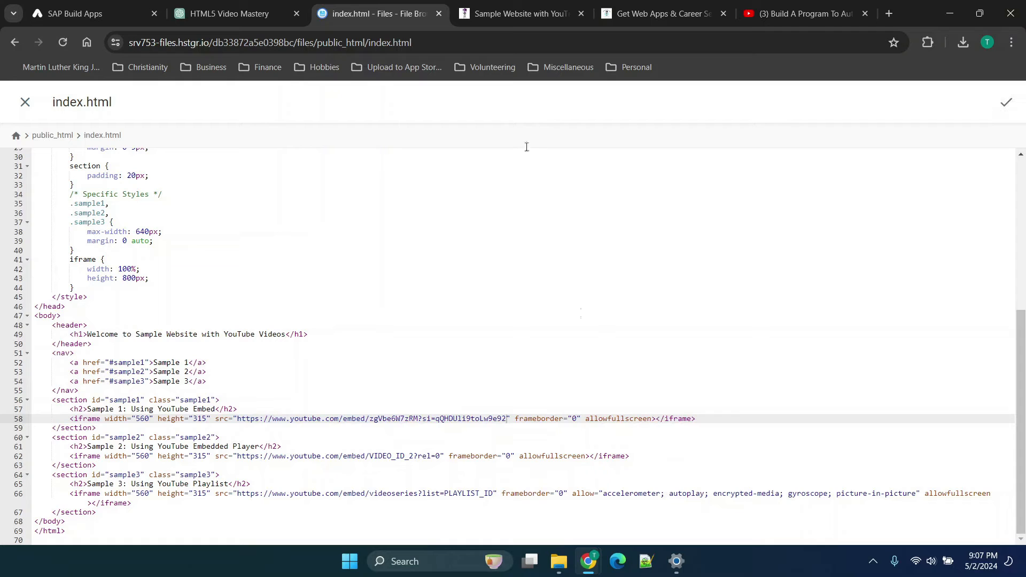
click(517, 13)
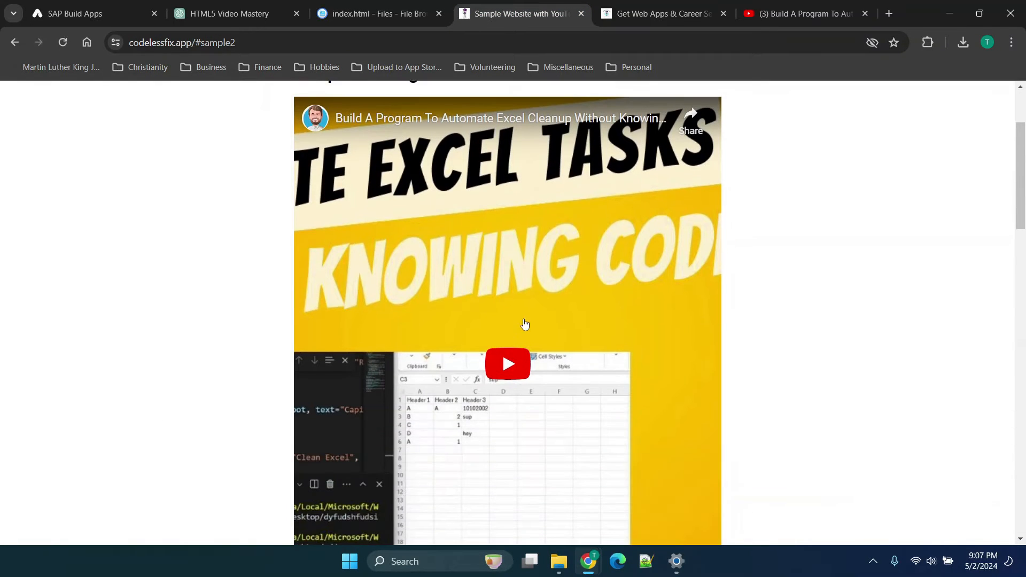
click(507, 363)
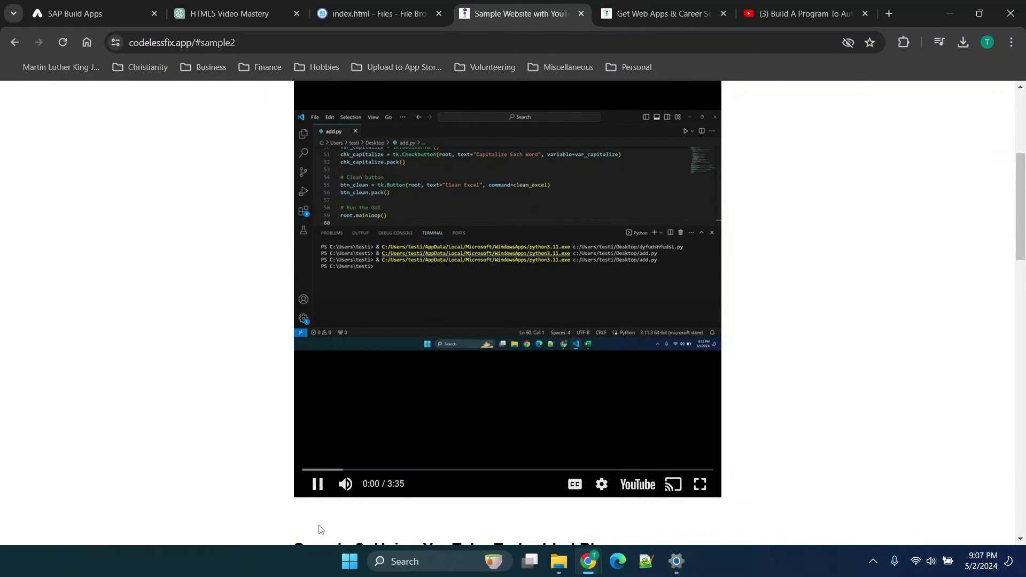
Step: Pause the Sample 1 video and switch to the codelessfix.com homepage
click(317, 484)
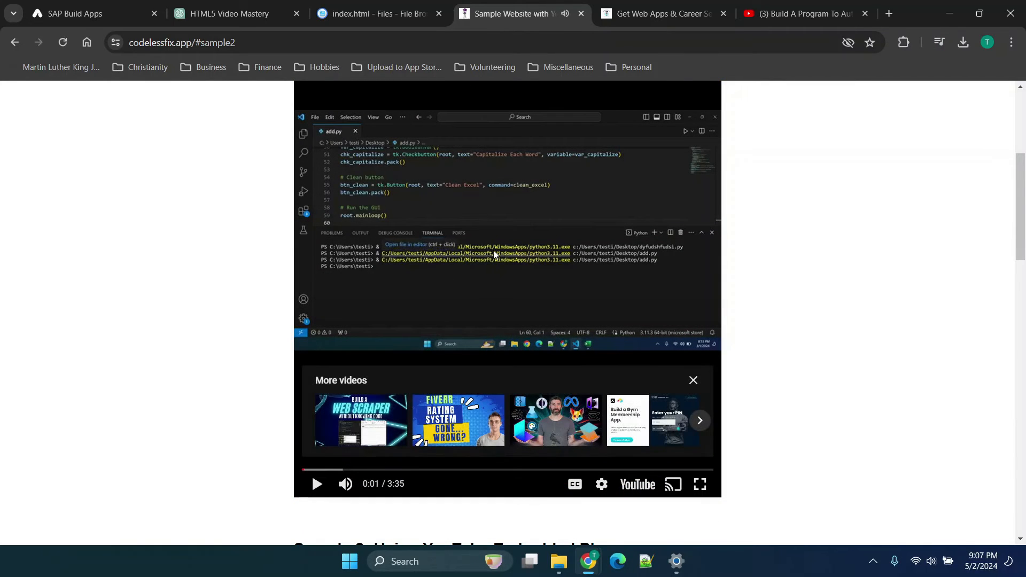
click(661, 13)
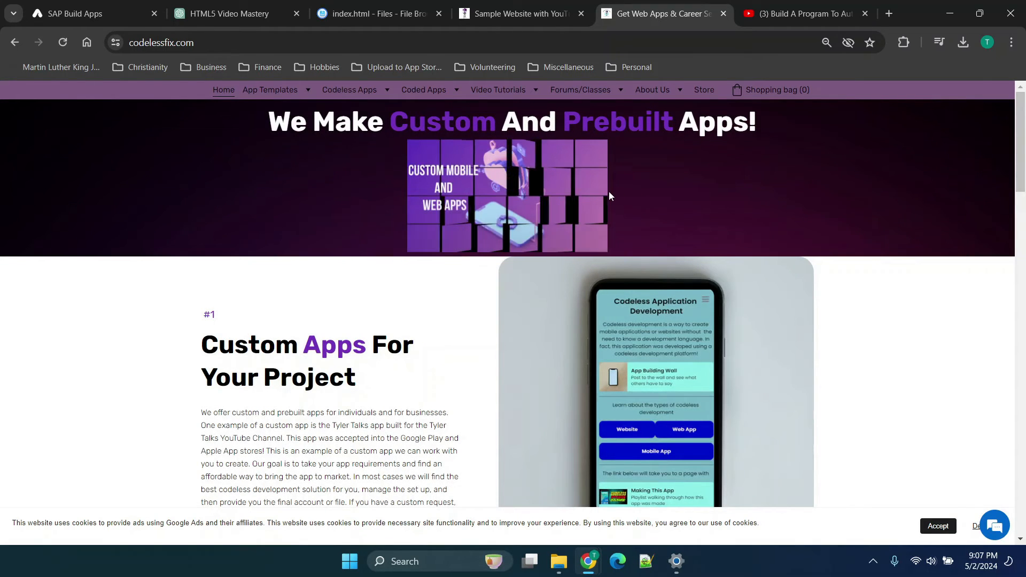
Step: Inspect the homepage intro video and expand its video element to reveal the mp4 sources
click(506, 195)
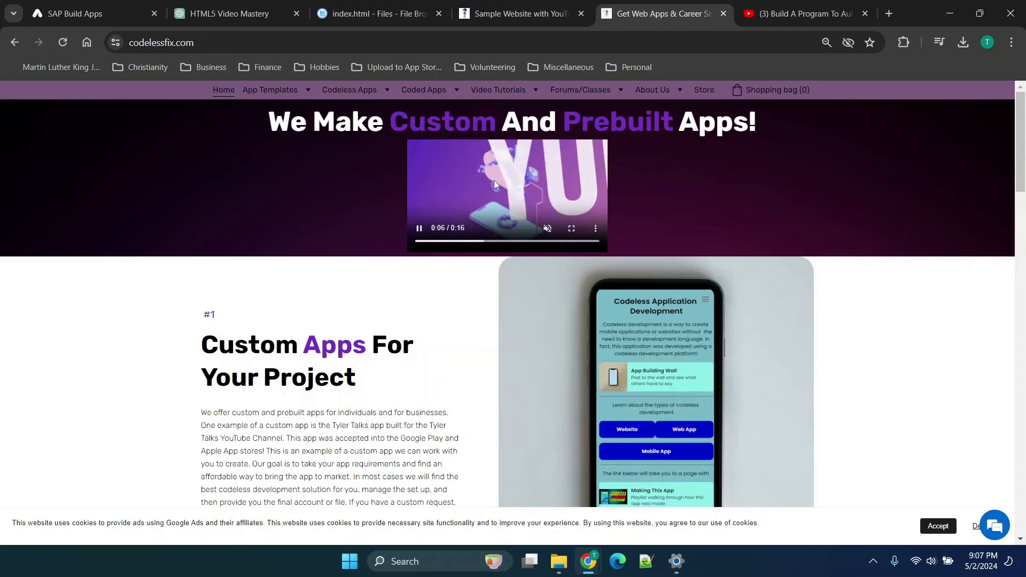
right_click(493, 185)
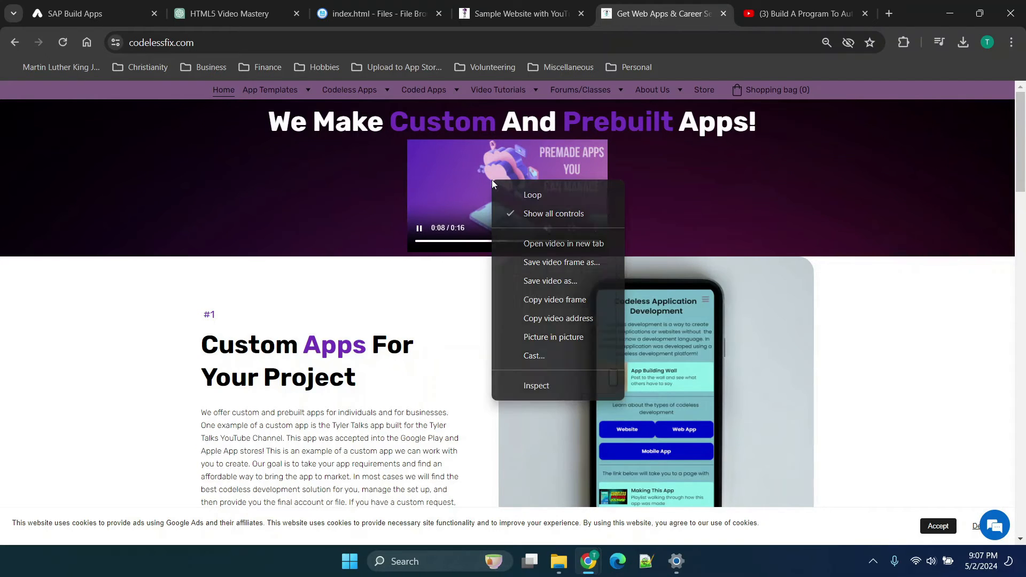
click(536, 385)
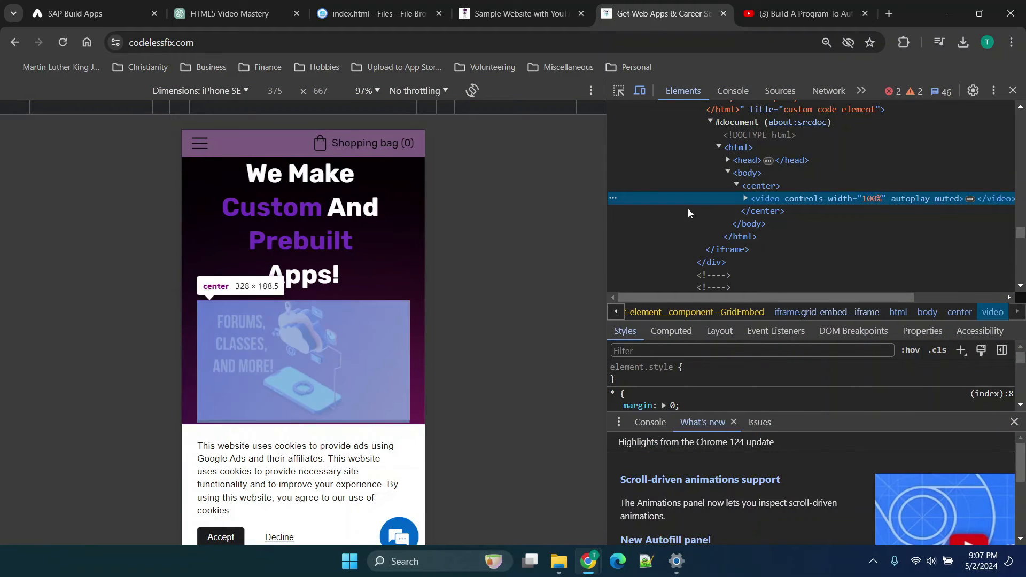
click(744, 198)
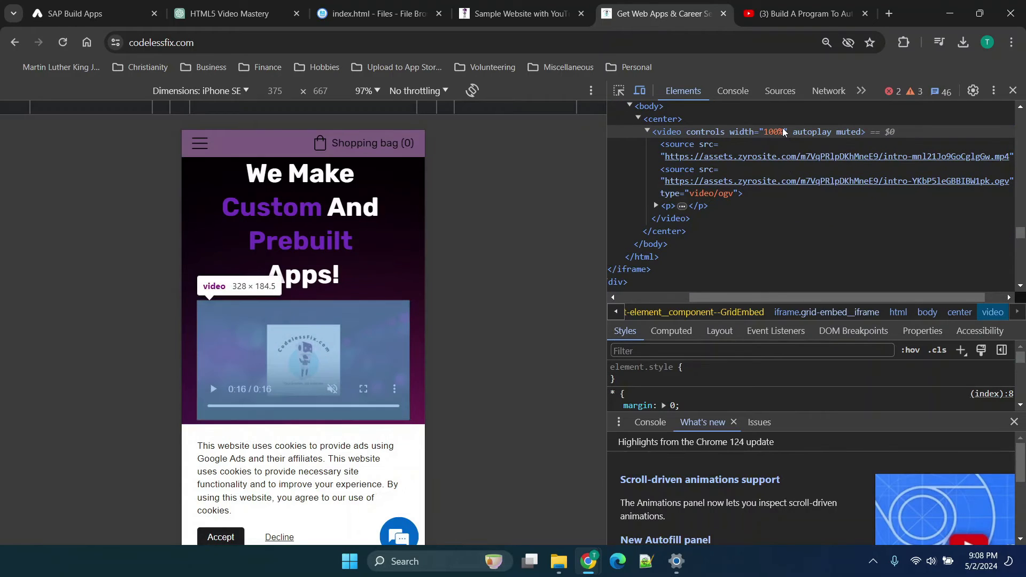
mouse_move(692, 135)
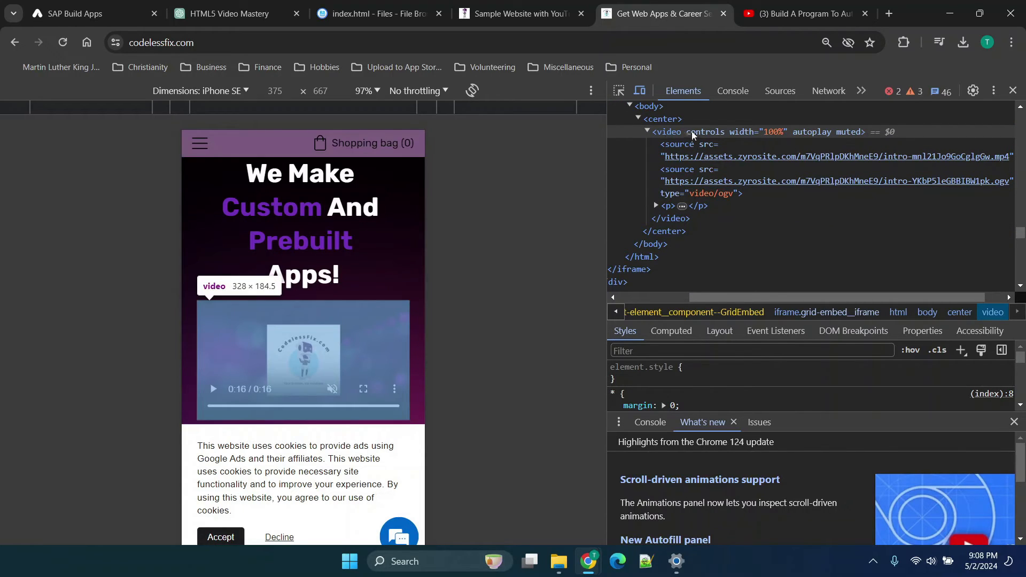
mouse_move(871, 141)
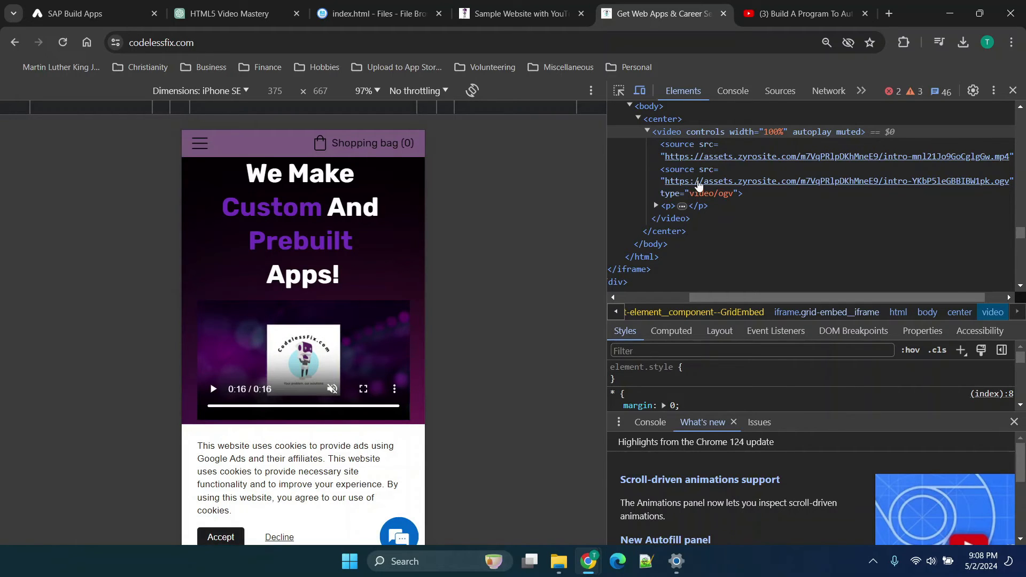
mouse_move(727, 163)
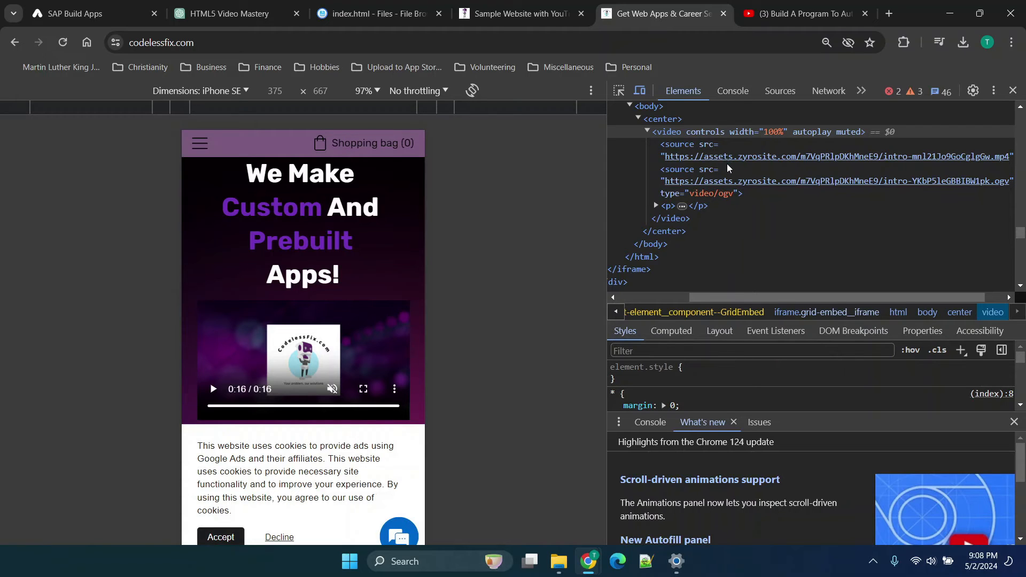
mouse_move(725, 159)
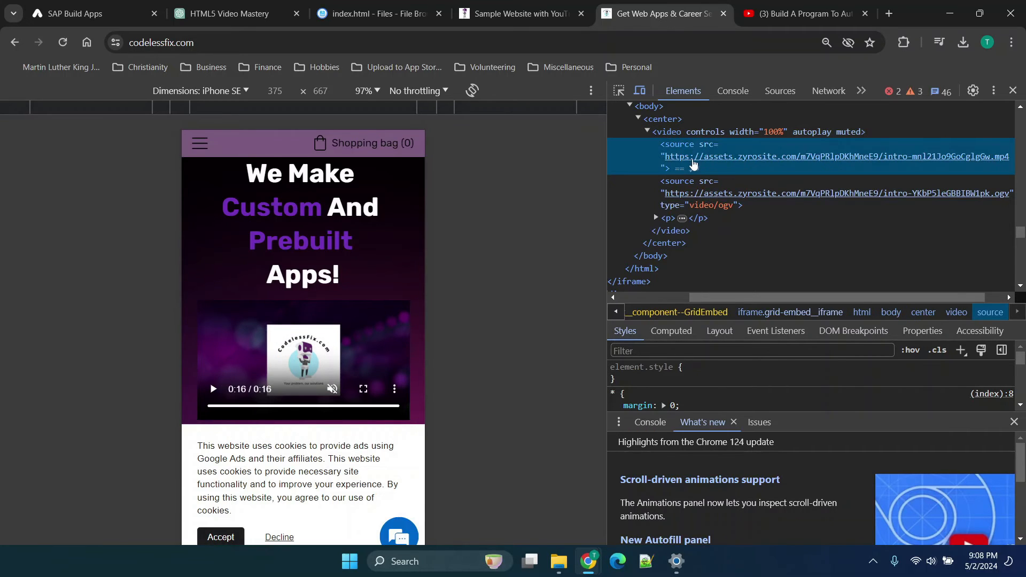
Step: Download the intro mp4 from its direct link and close DevTools for the full-width homepage
click(678, 144)
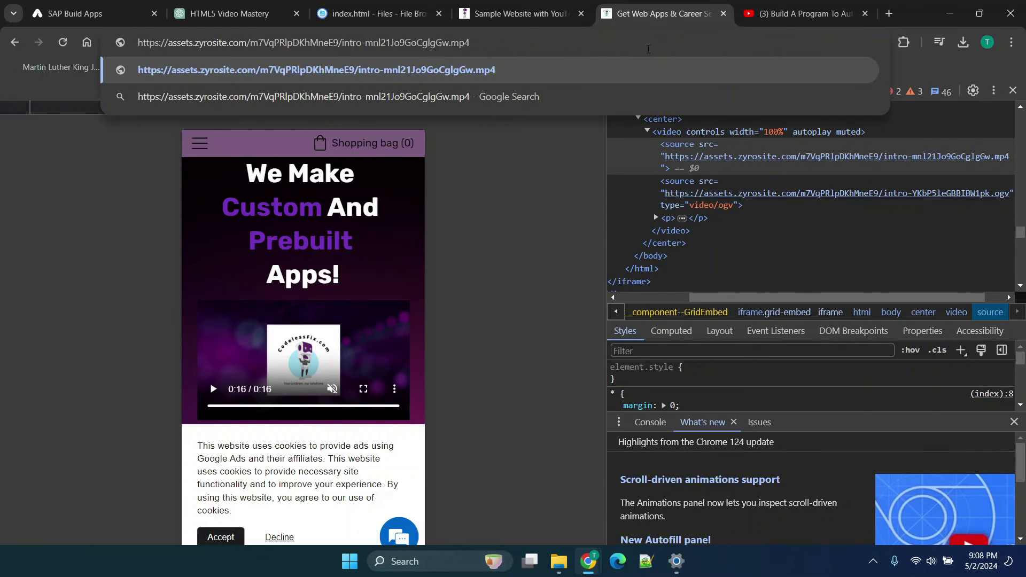
click(962, 42)
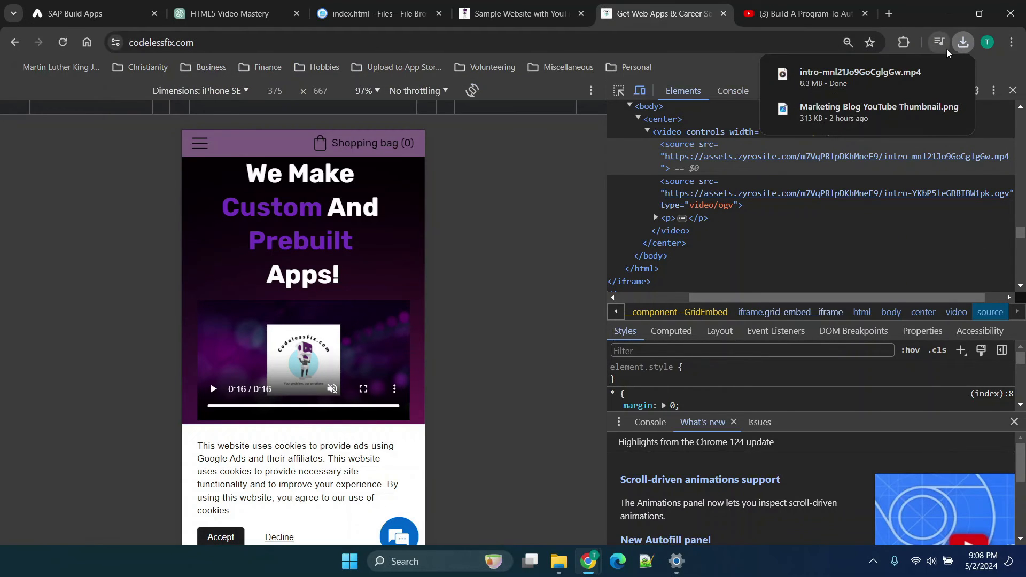
mouse_move(878, 79)
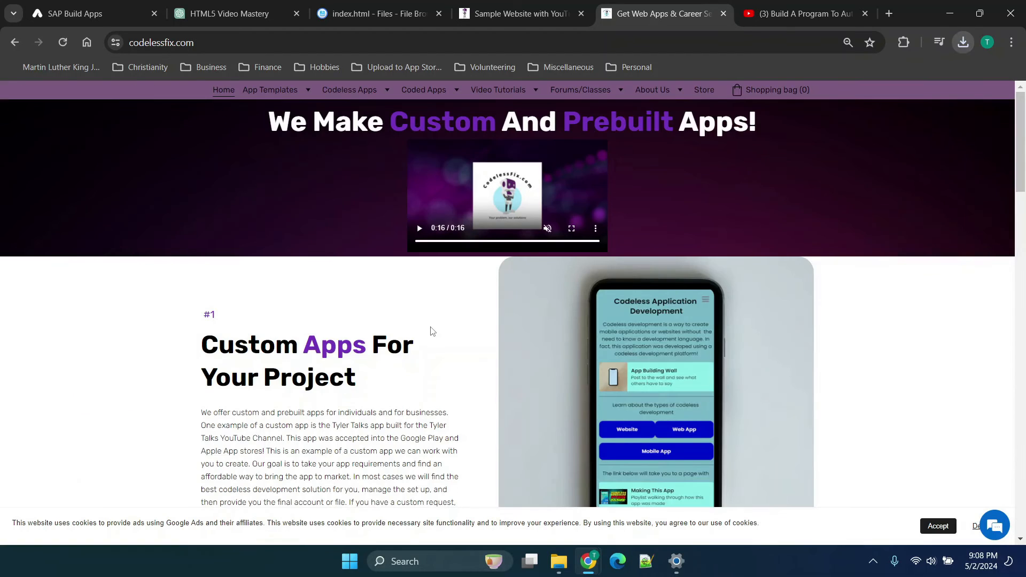
click(417, 228)
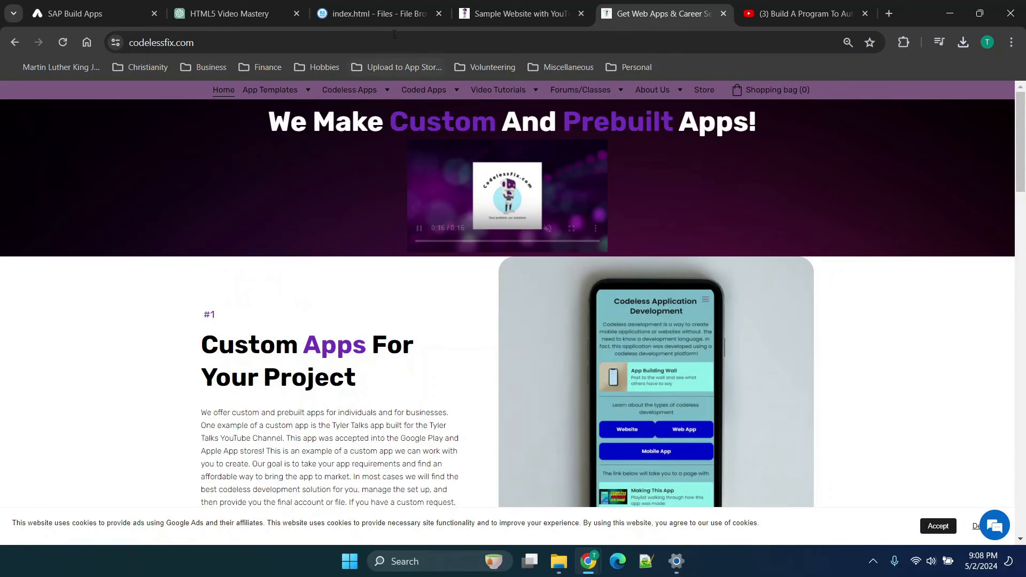
Step: In the index.html editor, select Sample 1's YouTube iframe src for replacement with the mp4 link
click(377, 12)
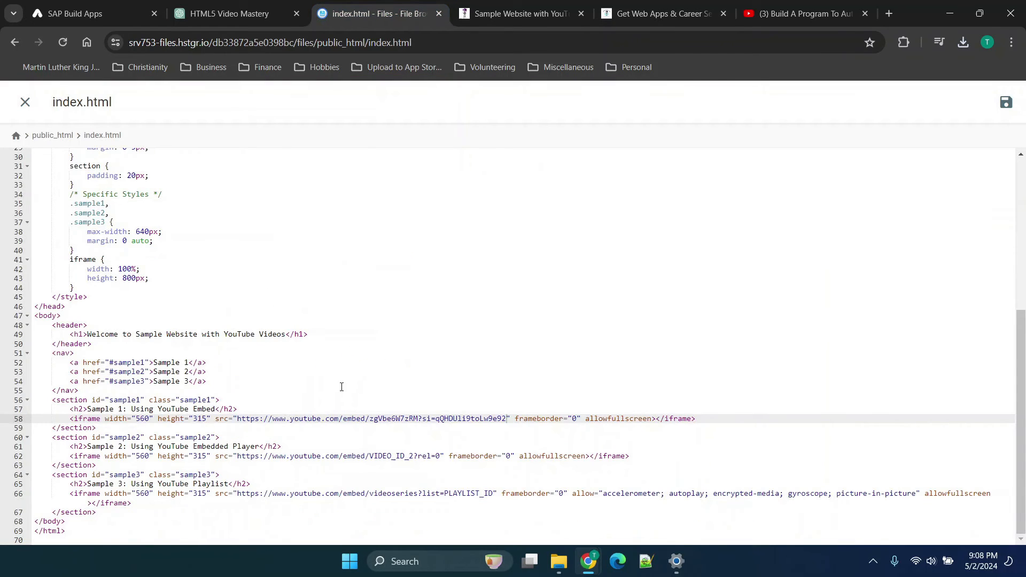
click(240, 419)
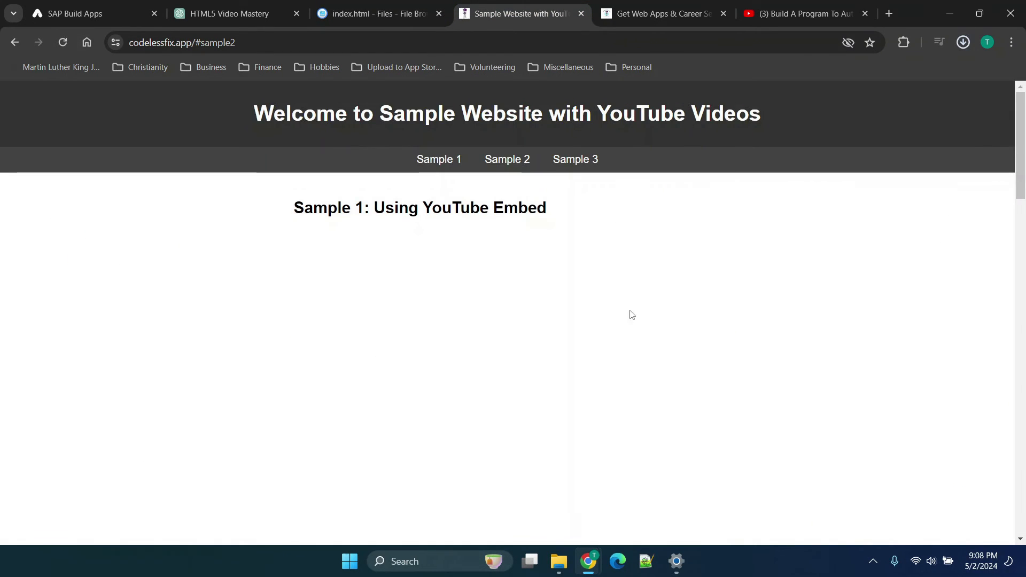
Step: Check the downloaded mp4, review Sample 1's new src, and return to codelessfix.com DevTools
click(962, 41)
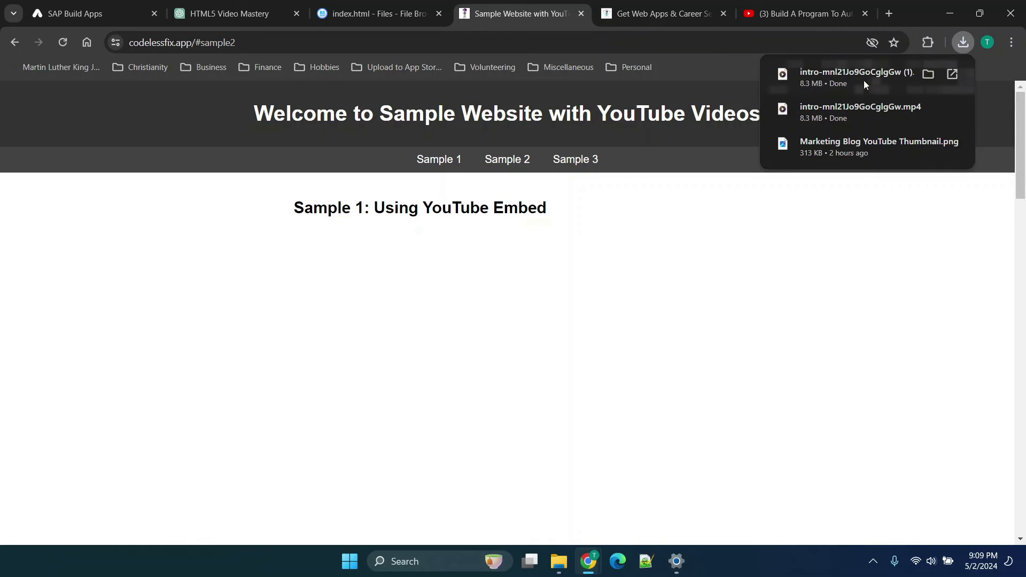
click(376, 12)
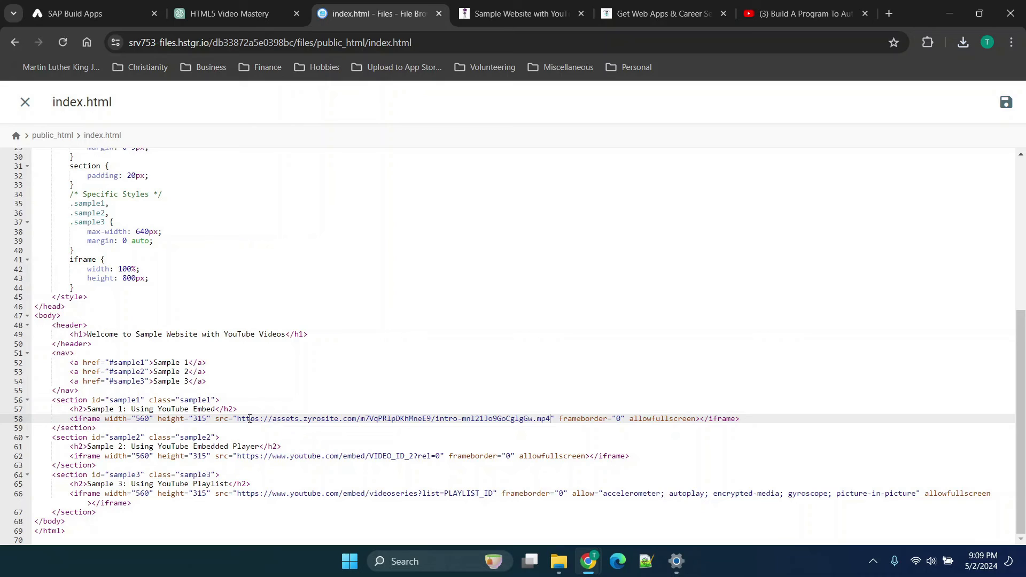
mouse_move(490, 422)
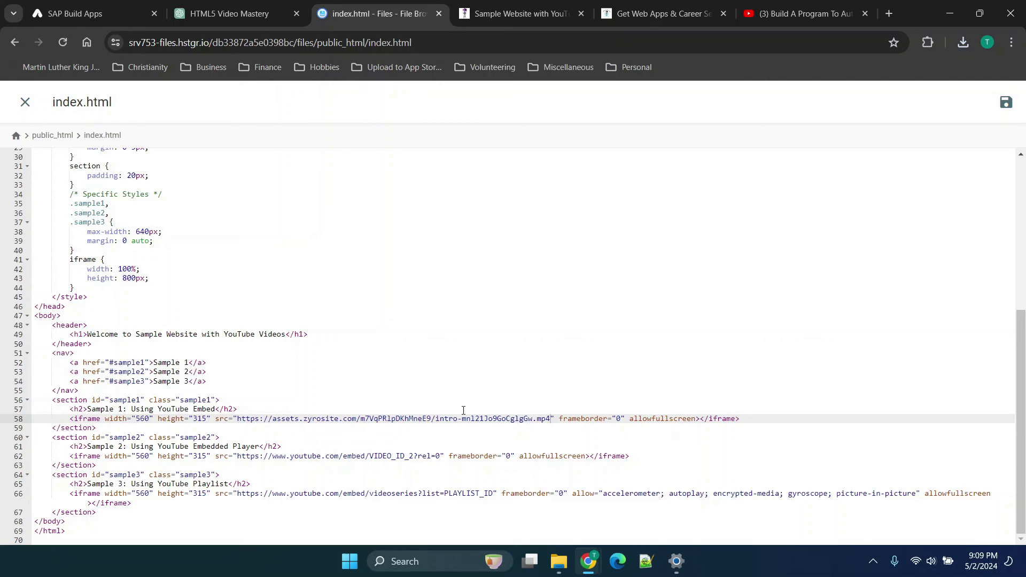
click(661, 13)
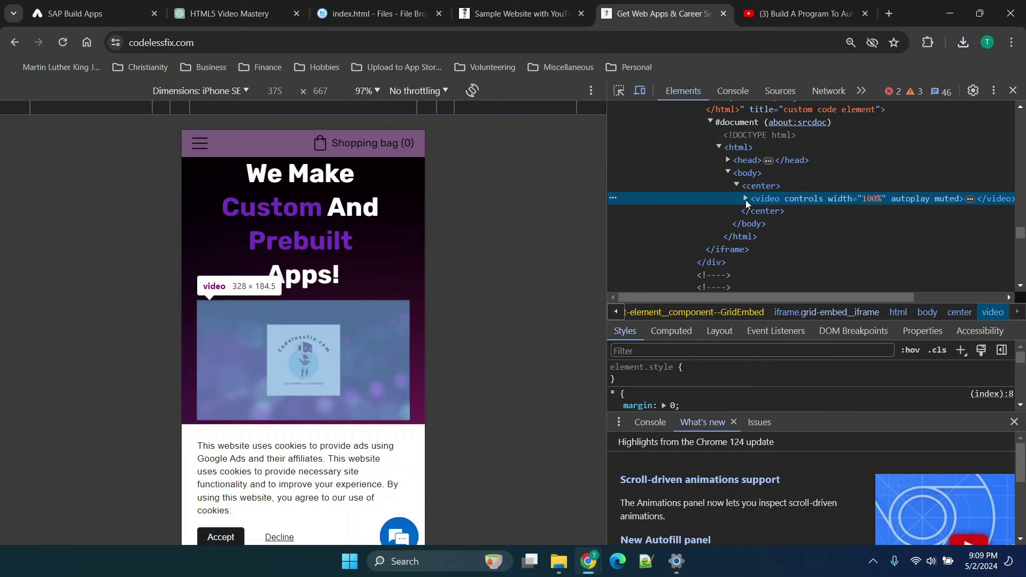
Step: Expand the homepage <video> node and select its first mp4 <source> element
click(744, 198)
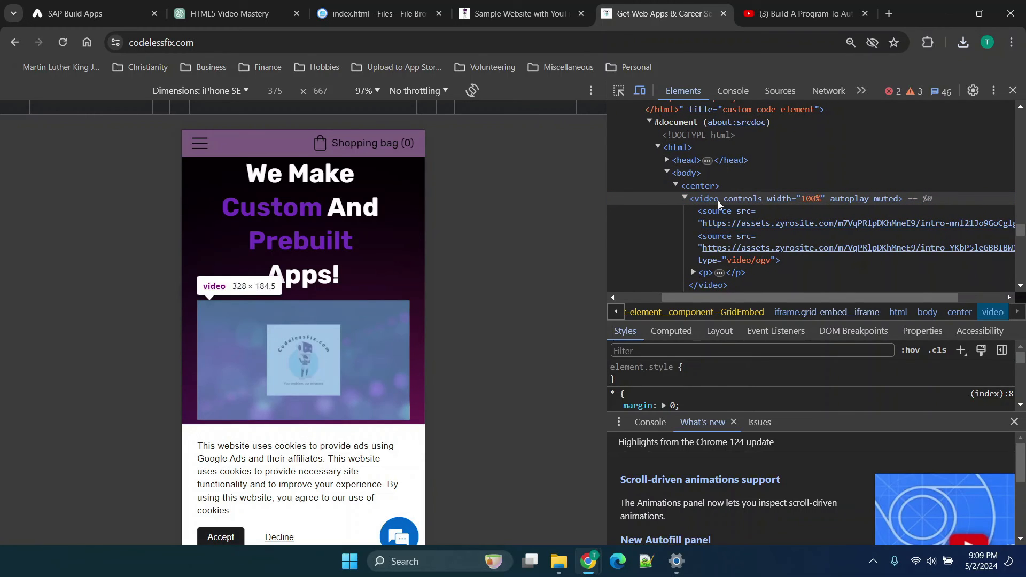
click(727, 248)
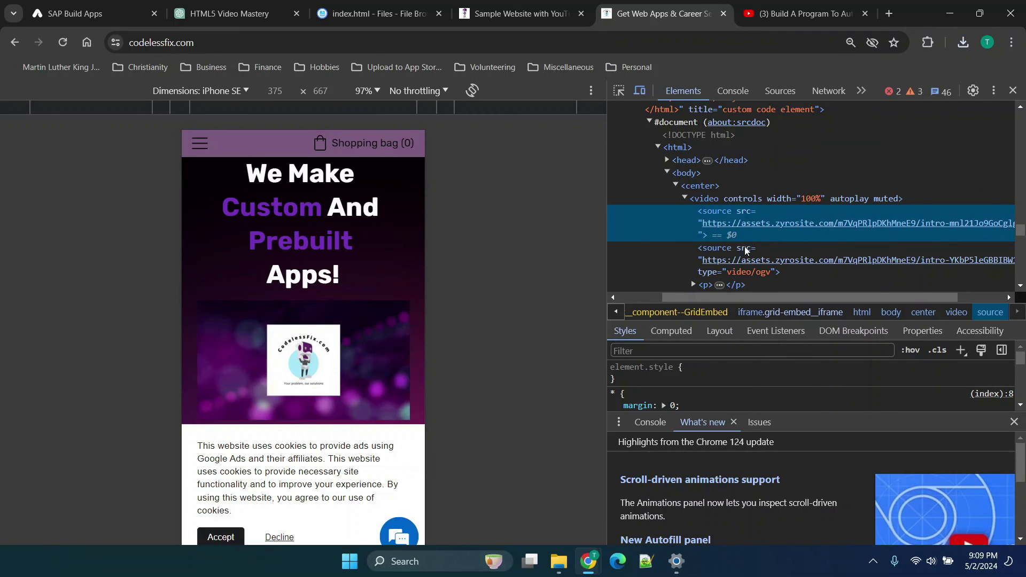
mouse_move(816, 243)
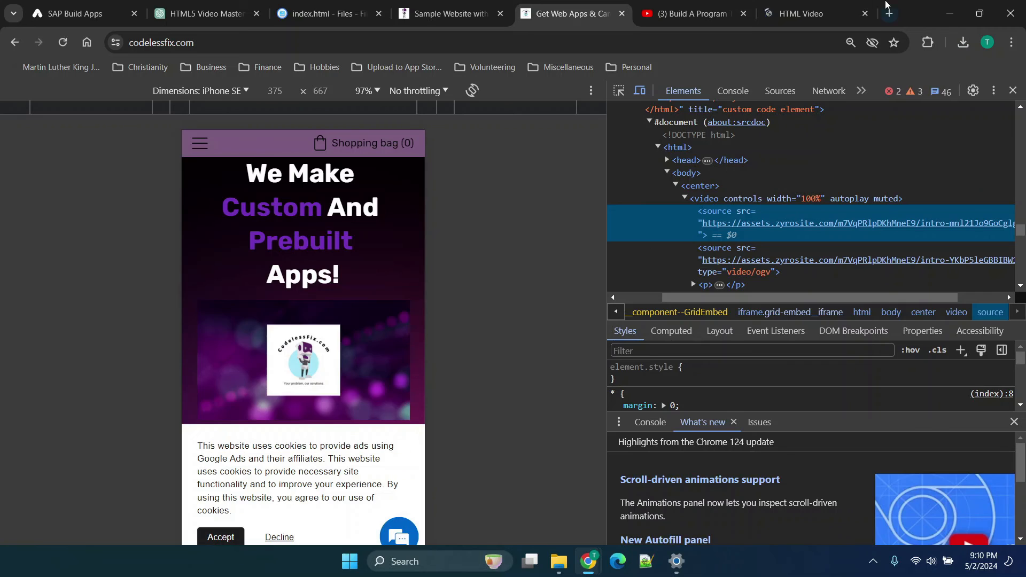
Step: On W3Schools HTML Video, highlight the mp4 file name in the basic example
click(811, 12)
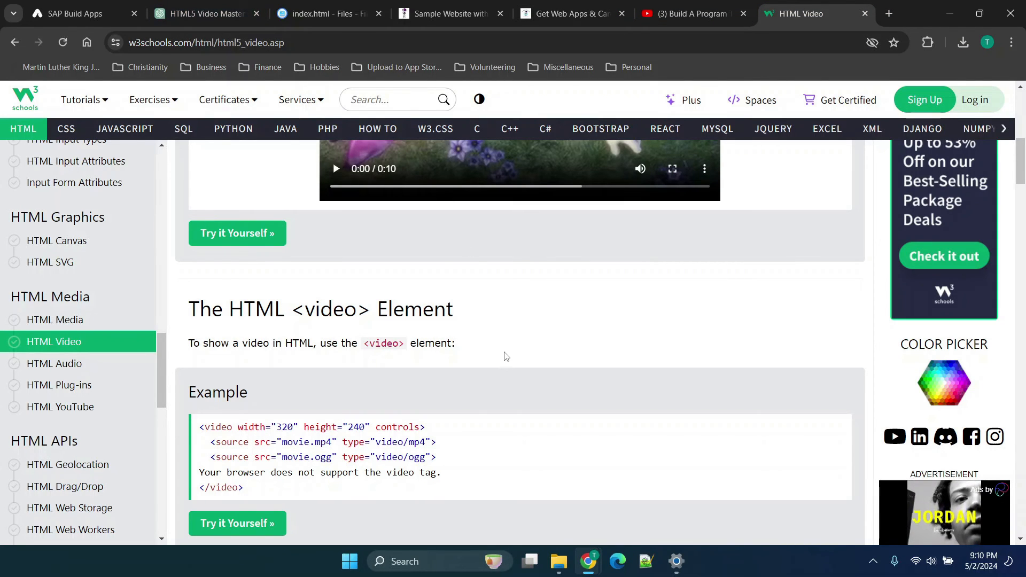
scroll(up, 3)
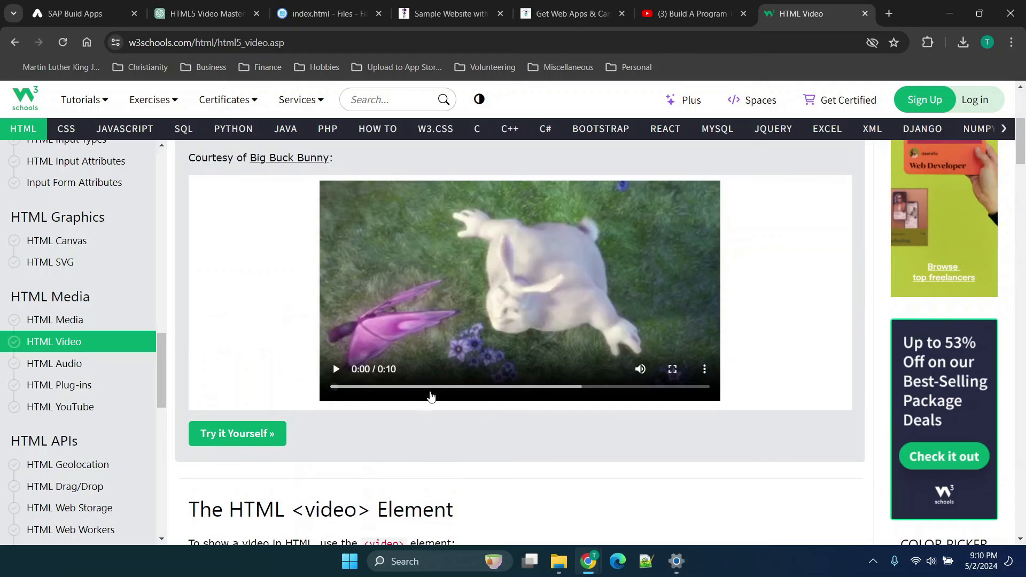
scroll(up, 3)
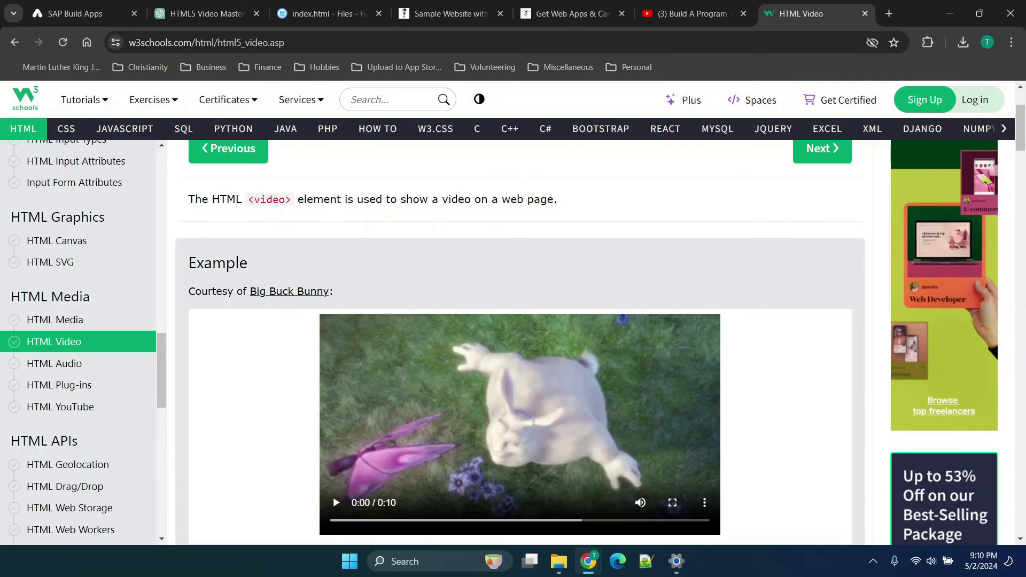
scroll(up, 3)
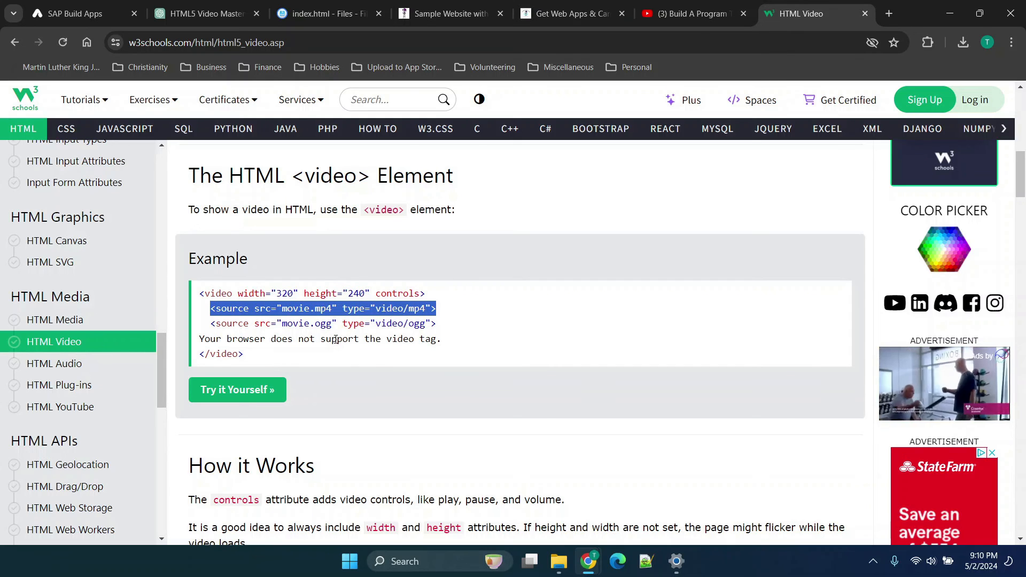
double_click(309, 309)
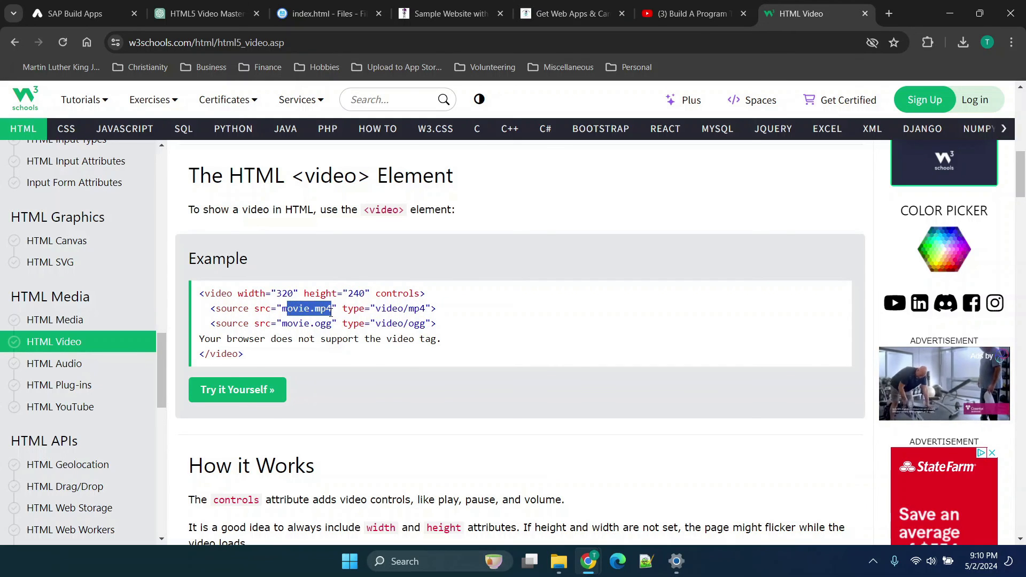
scroll(down, 3)
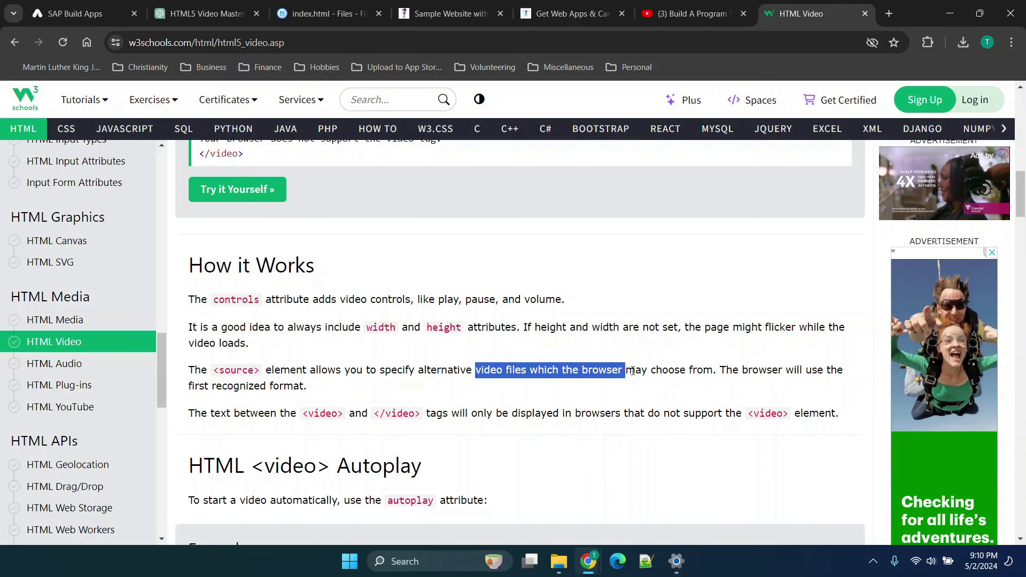
click(324, 369)
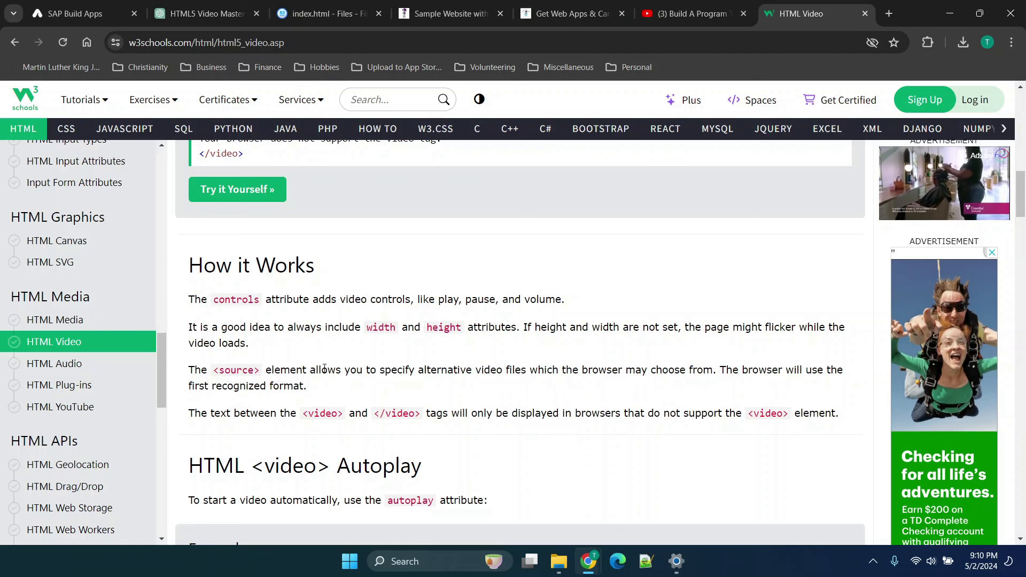
Step: Read through the autoplay and muted examples, then go back to the inspected homepage video
scroll(down, 3)
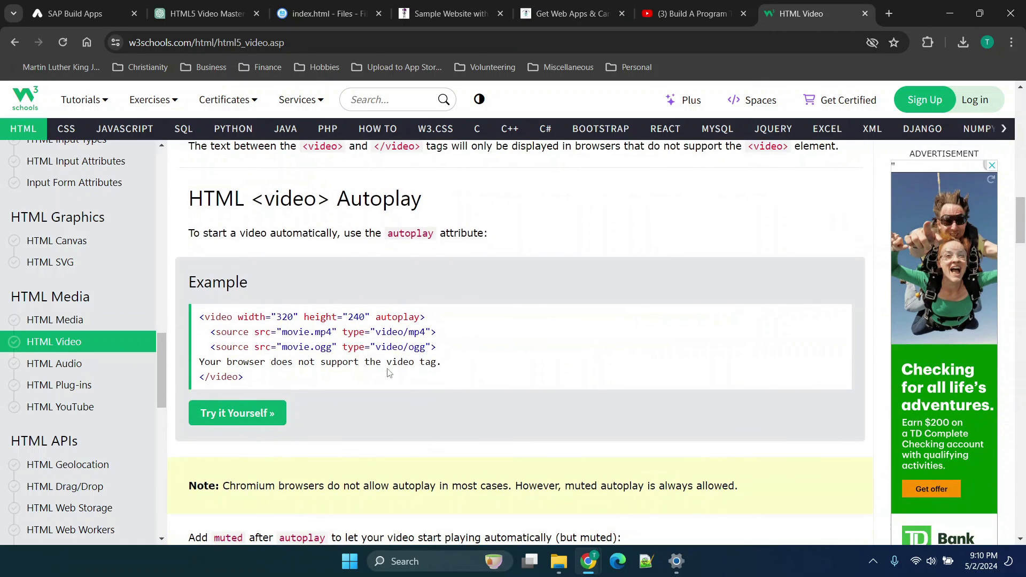
scroll(down, 3)
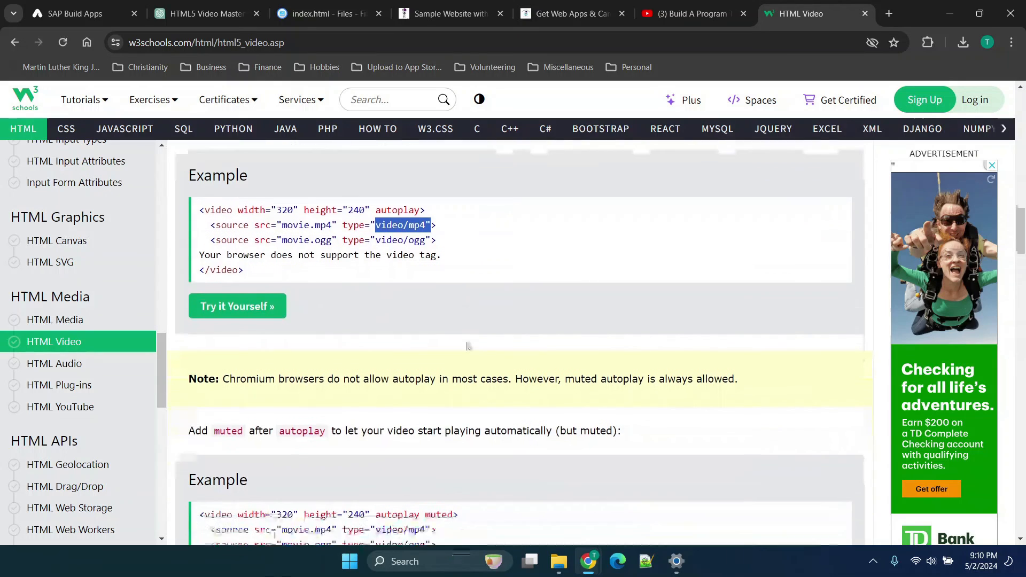
scroll(down, 3)
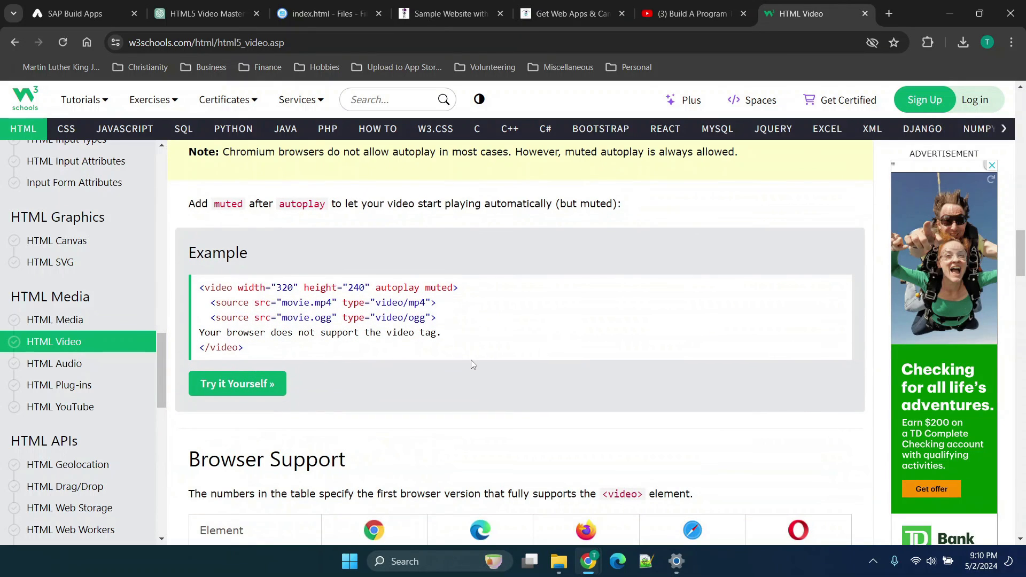
scroll(down, 3)
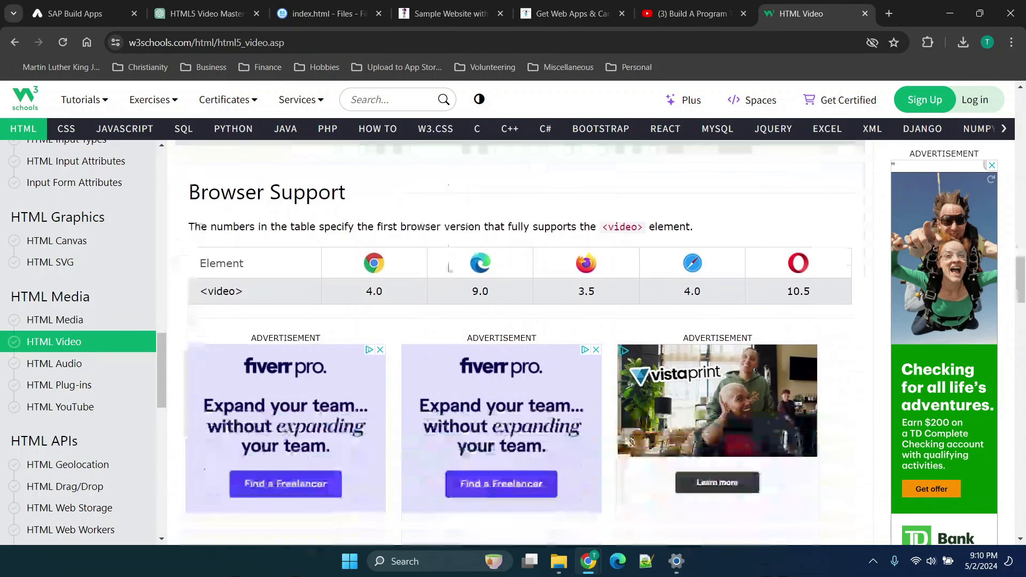
scroll(up, 3)
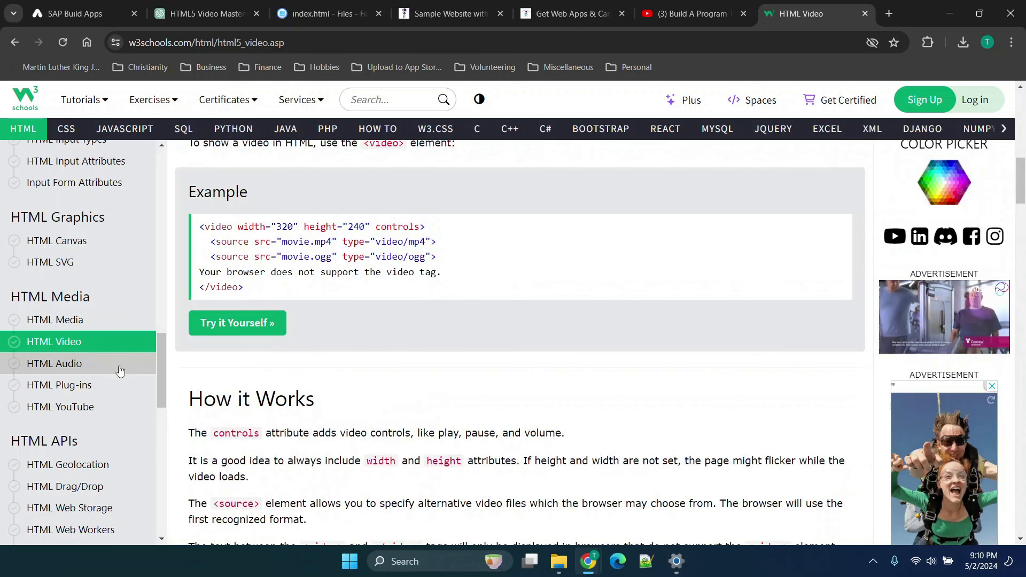
mouse_move(367, 385)
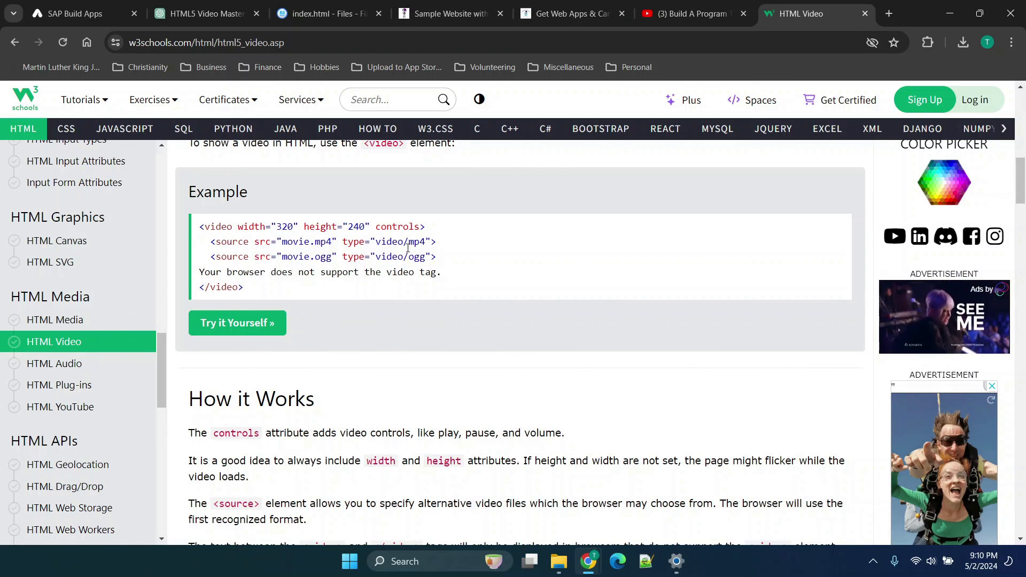
scroll(up, 3)
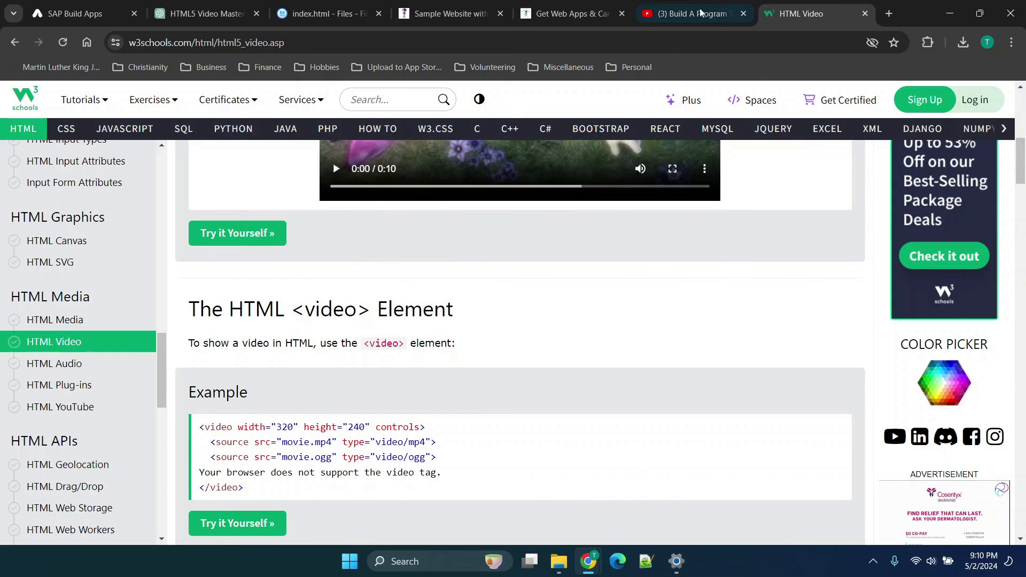
click(569, 12)
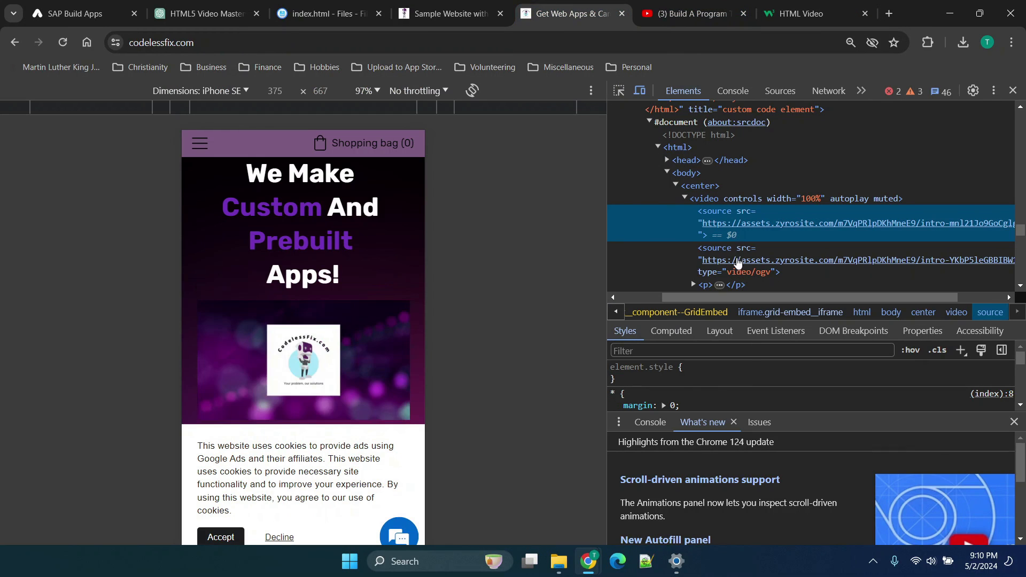